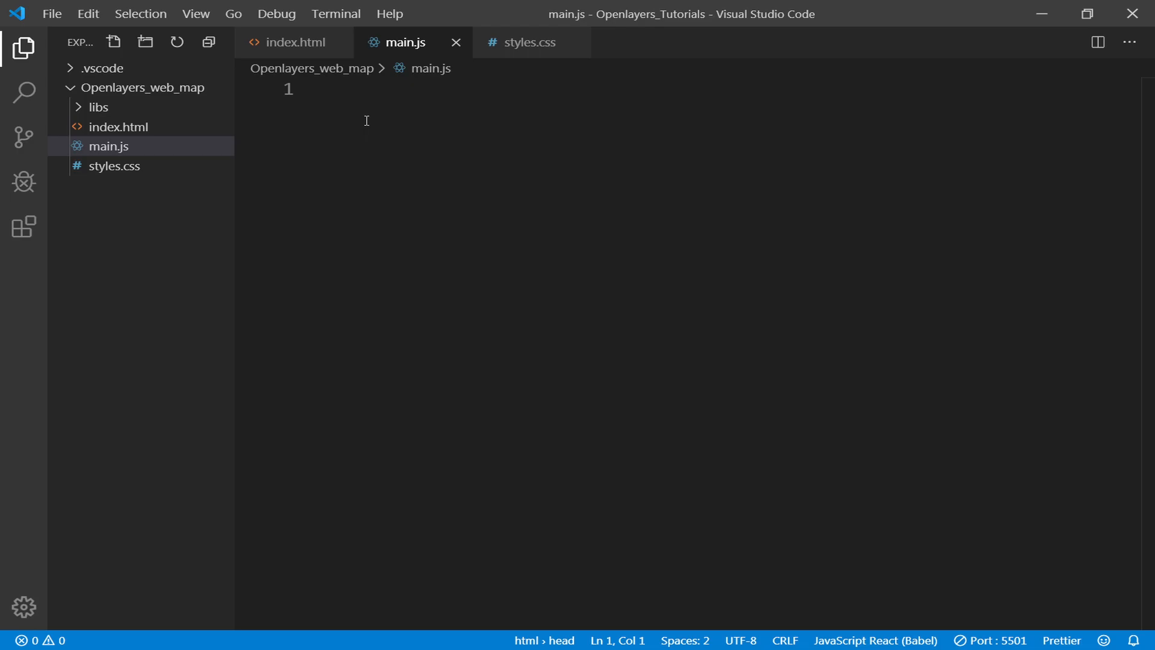
Write function init() { in main.js and begin const map = new ol.Map.
text(function inti)
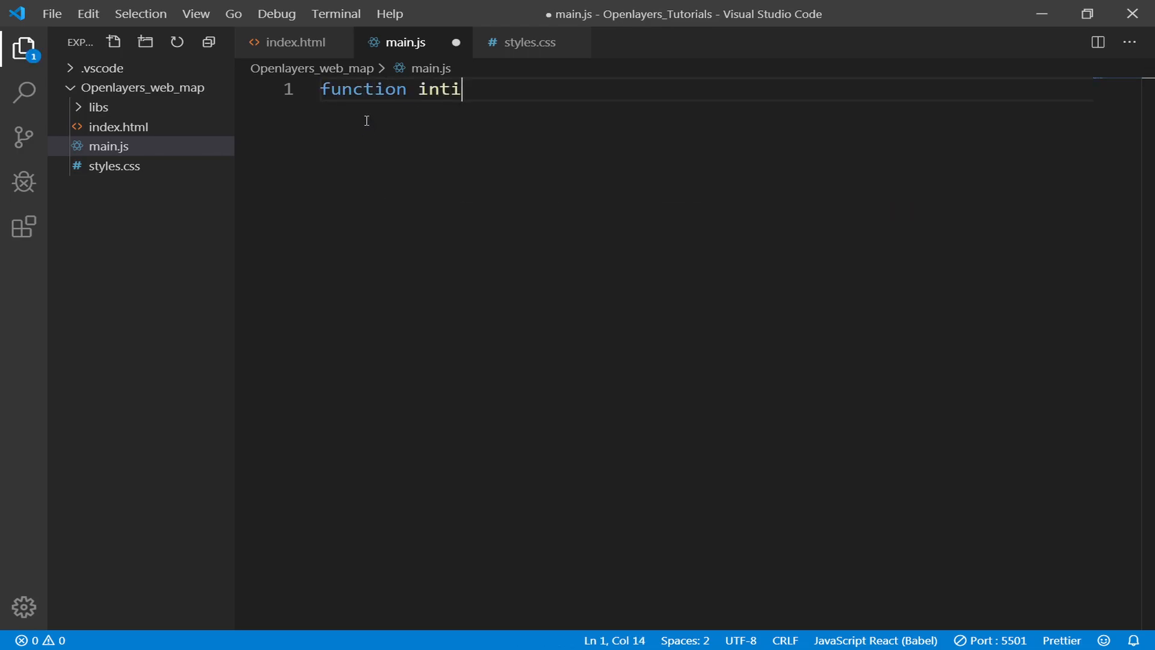
text(())
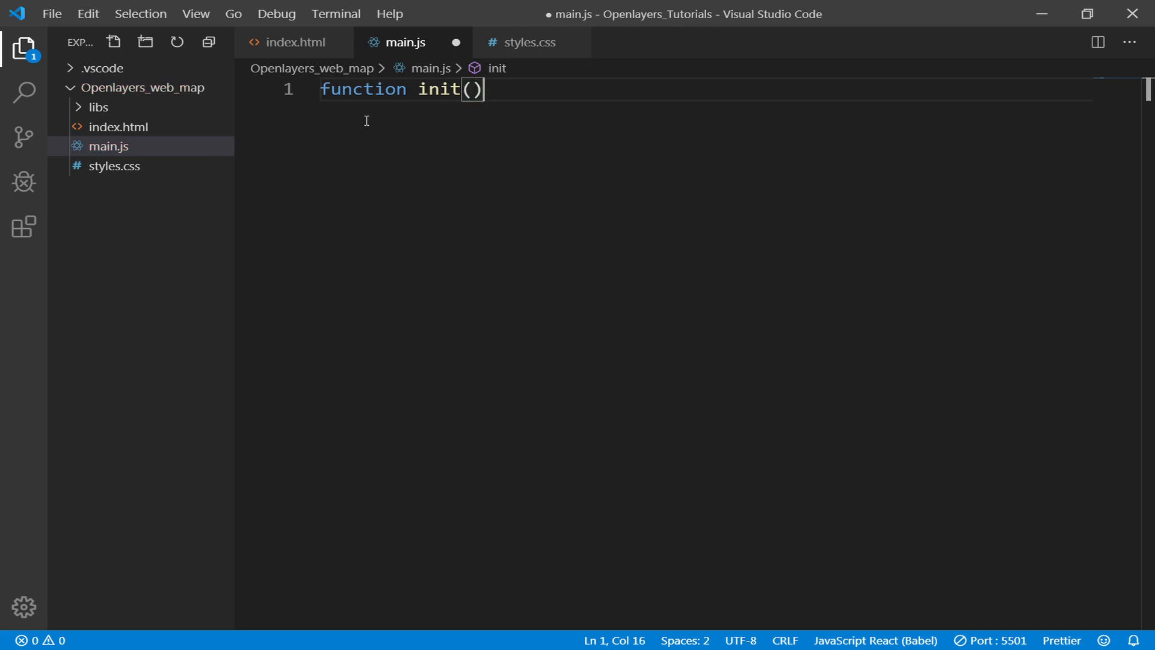
text({)
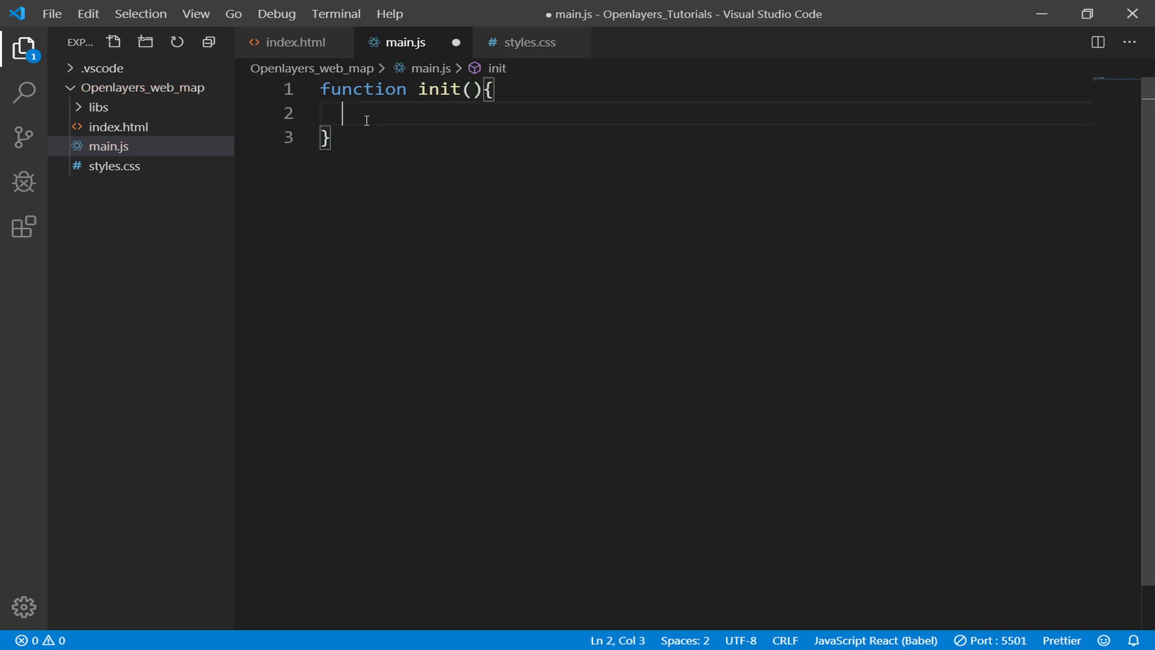
text(const m)
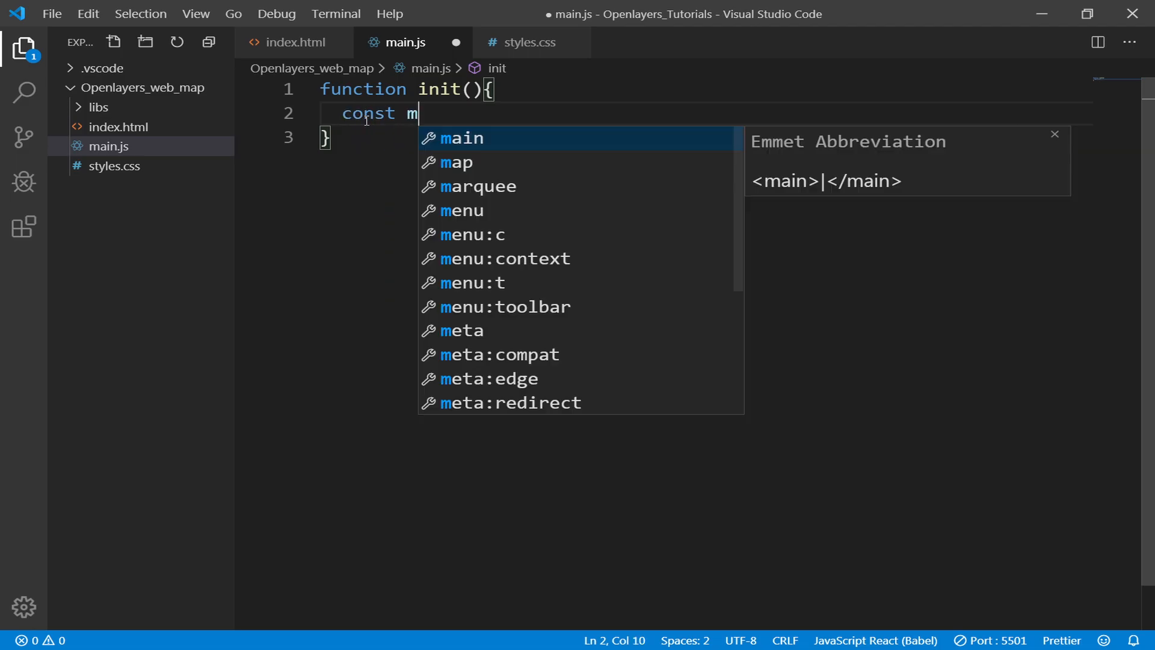
text(ap =)
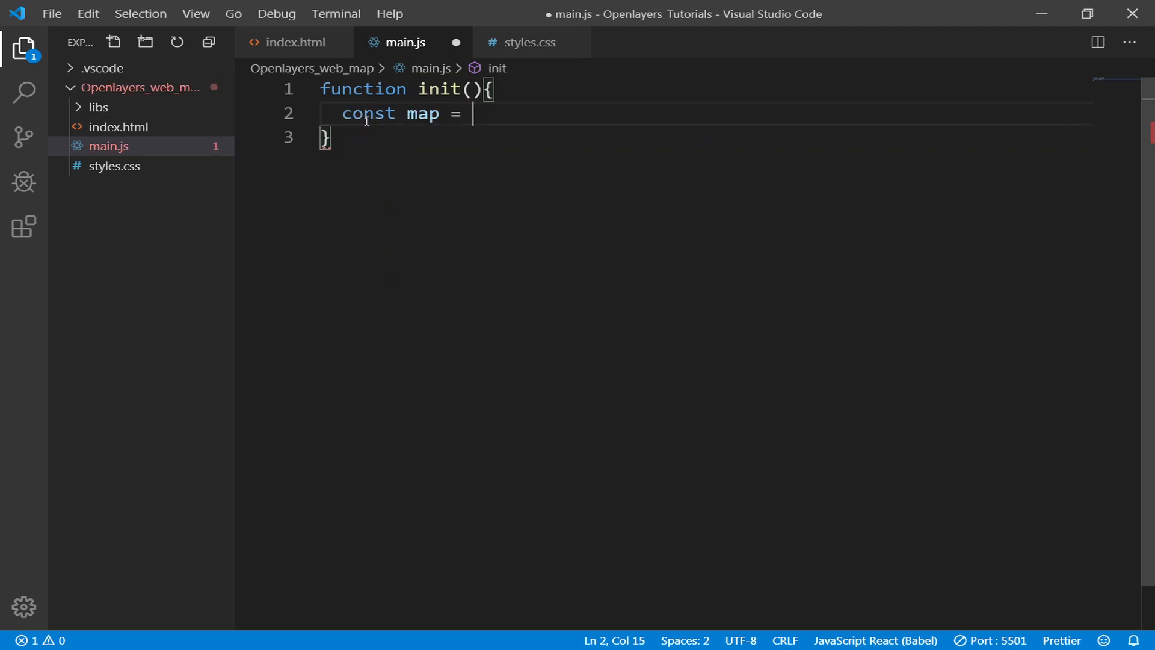
text(new)
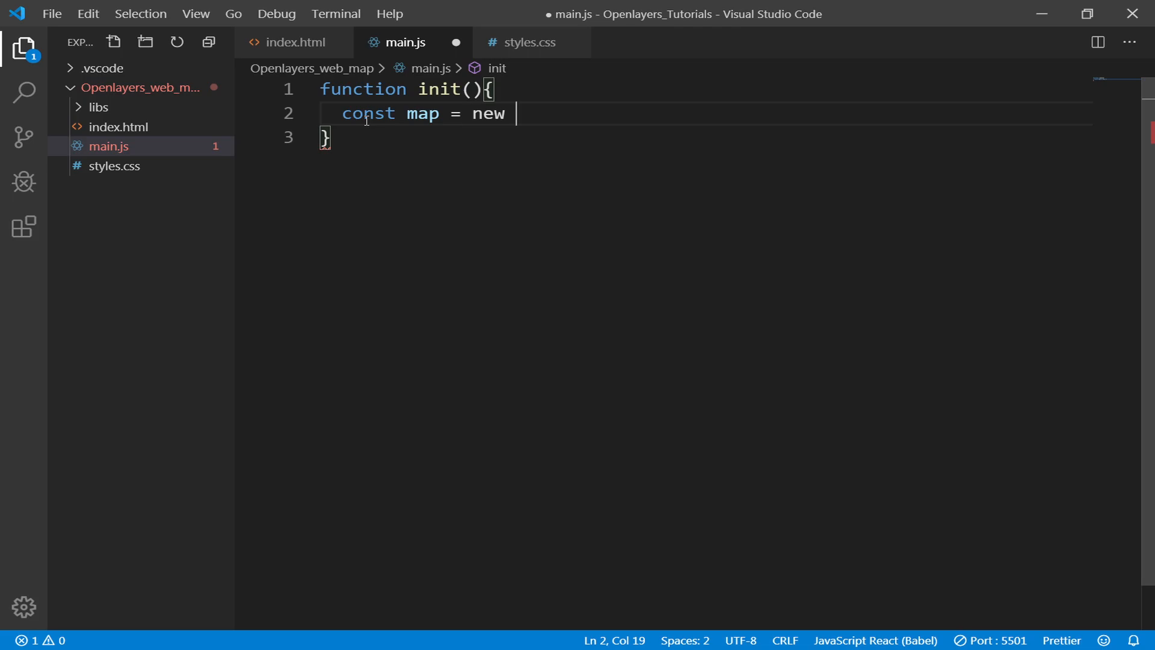
text(ol.Map()
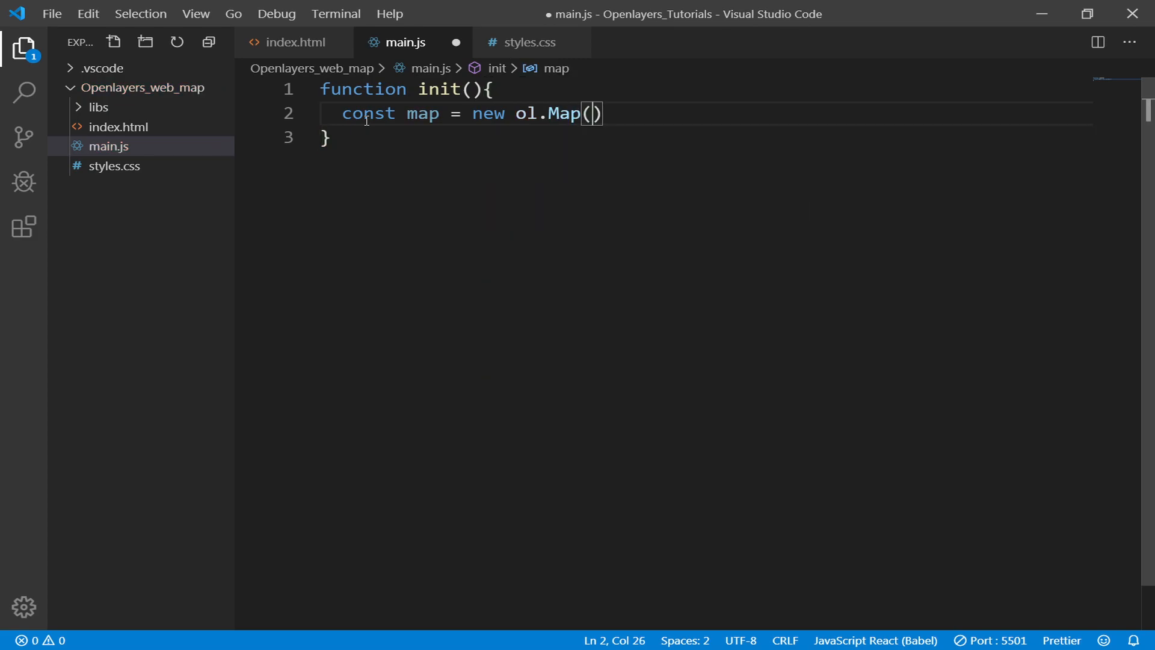
Add a view option centered at [0, 0] with zoom 2, then start a layers entry.
text({)
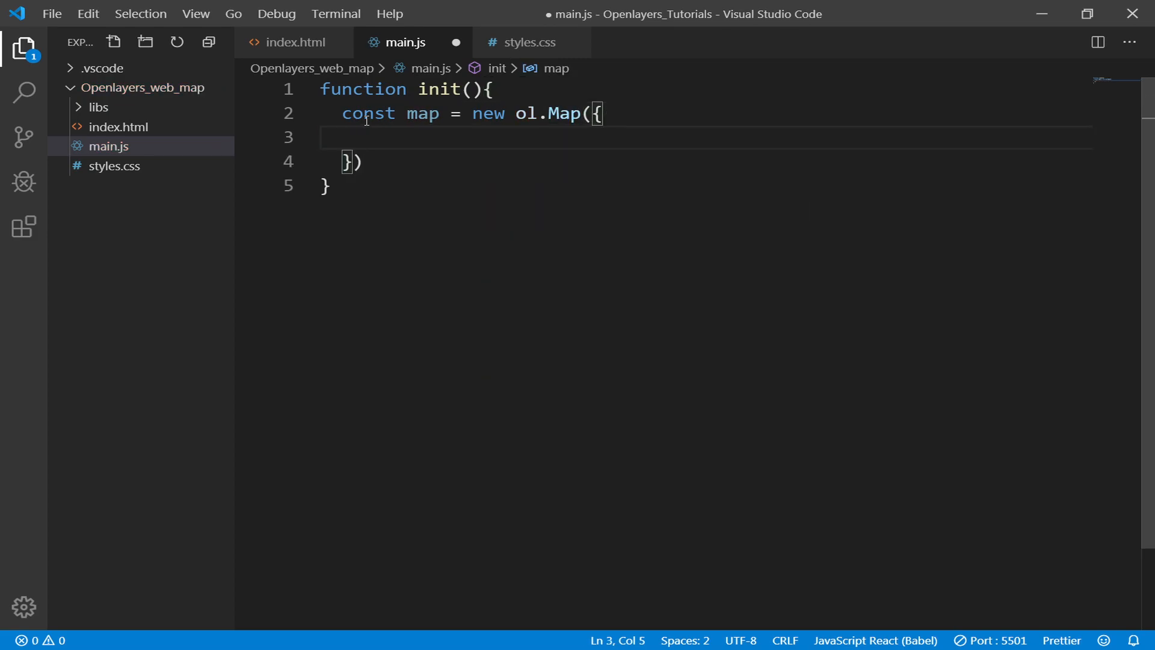
text(view)
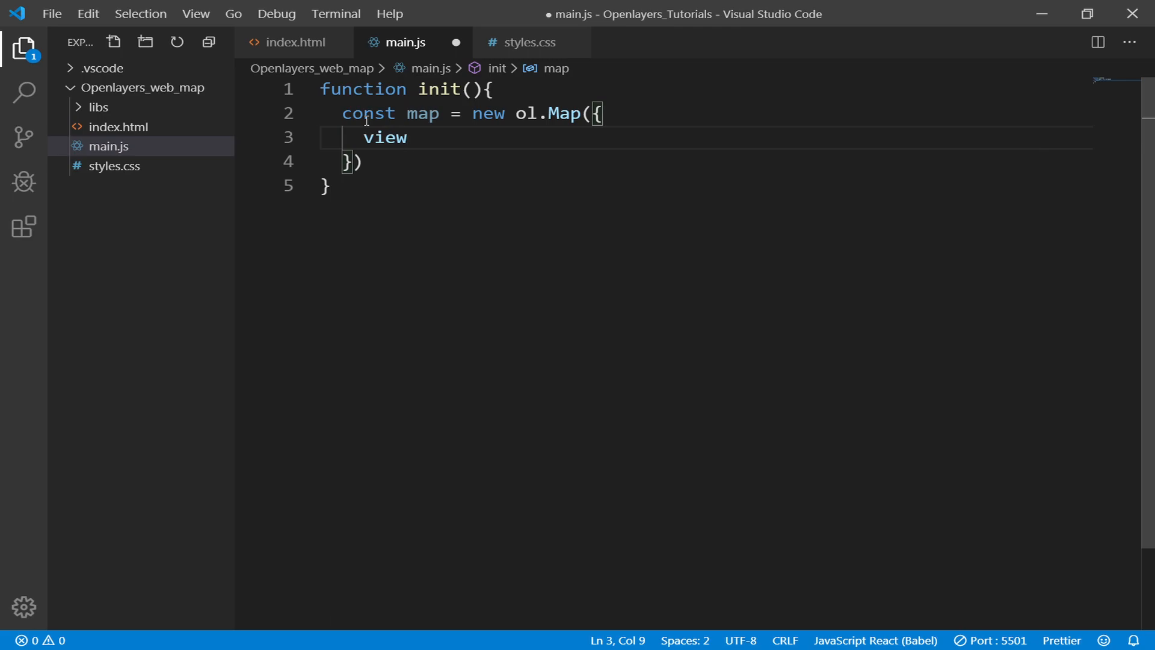
text(: new ol.View({)
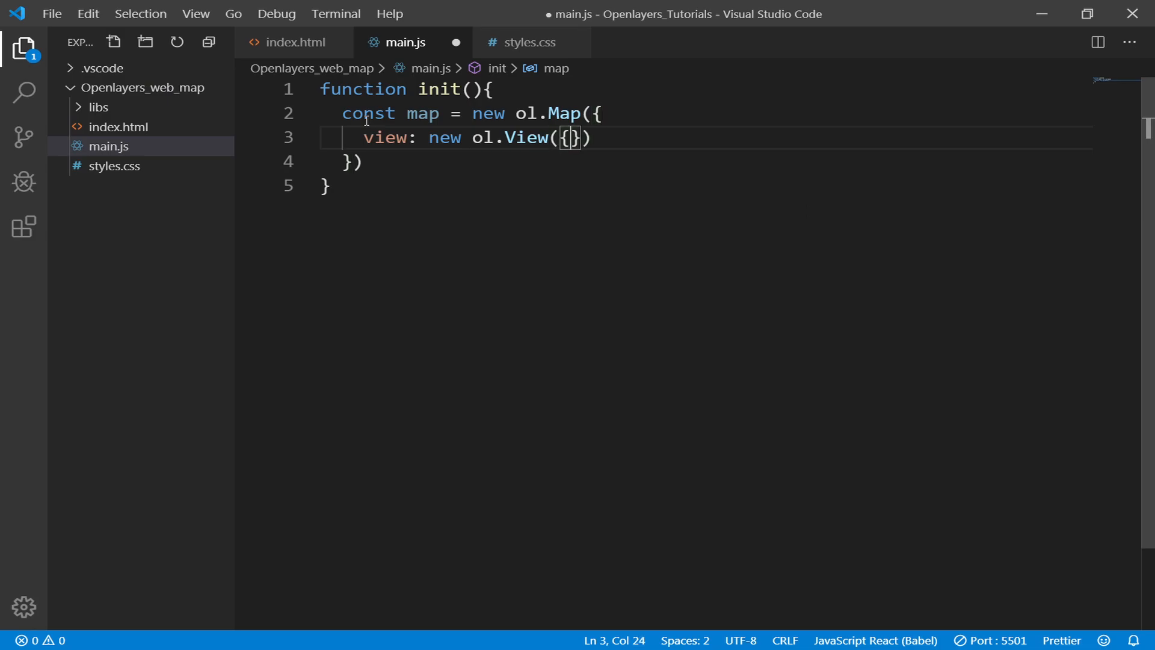
text(center)
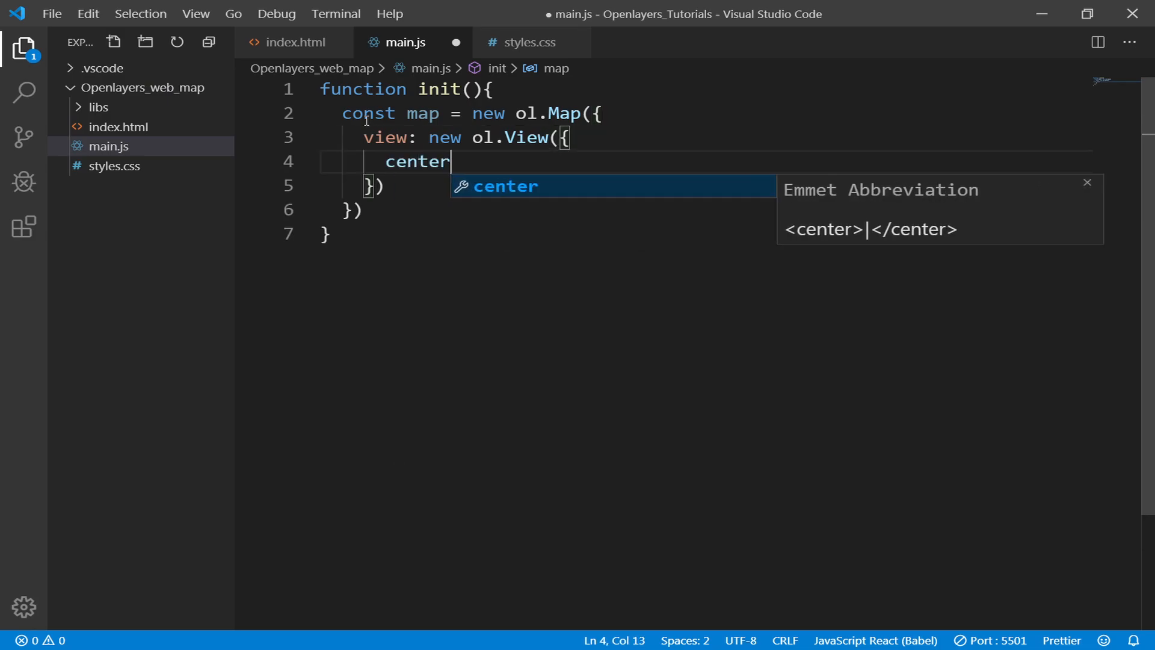
text(: [])
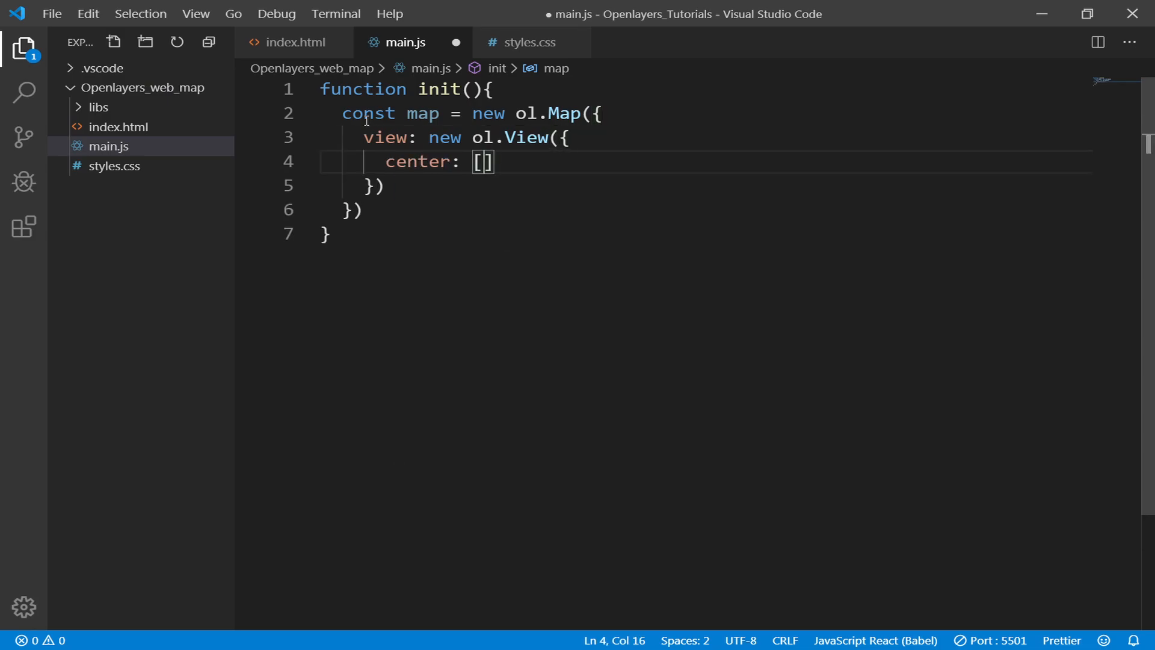
text(0)
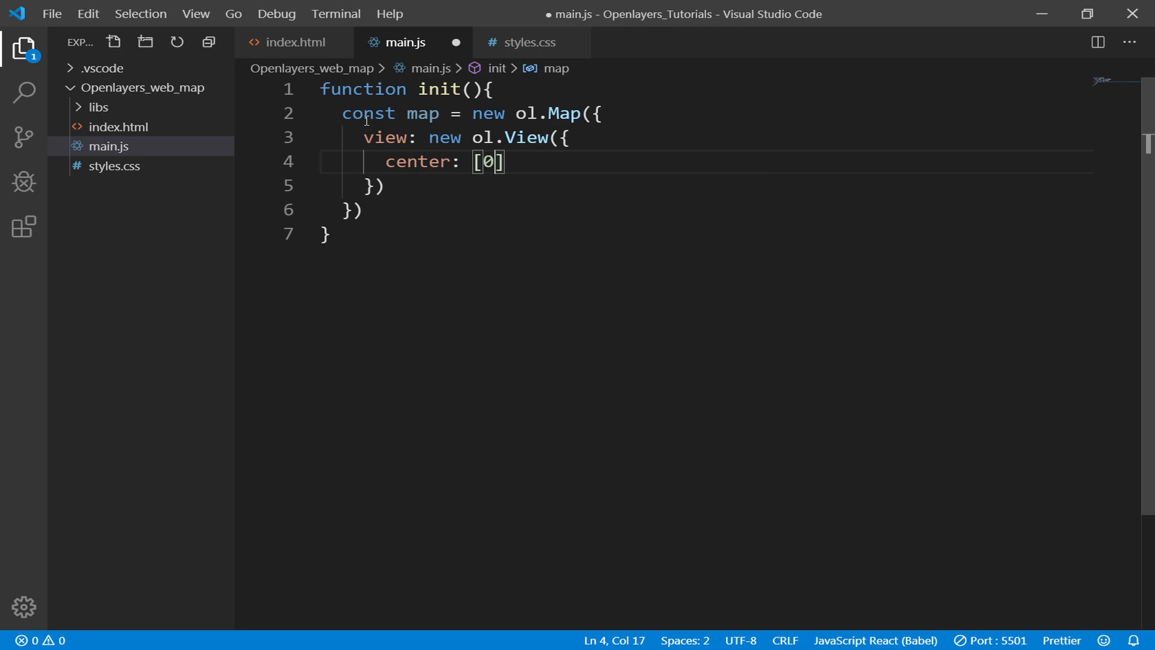
text(, 0)
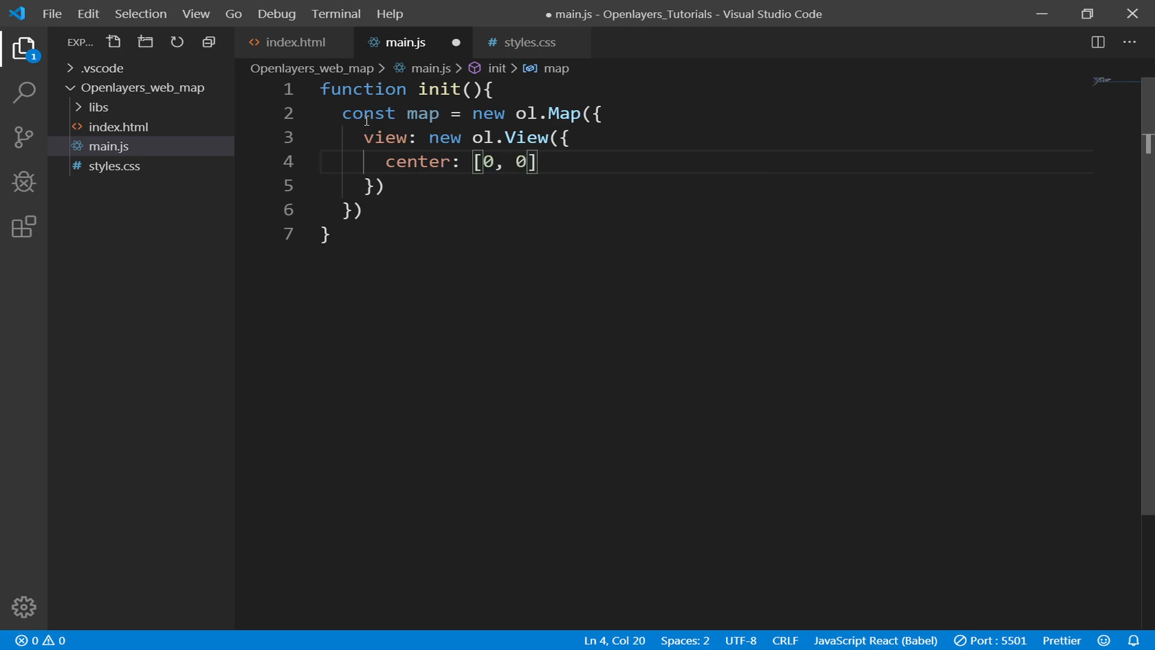
key(Enter)
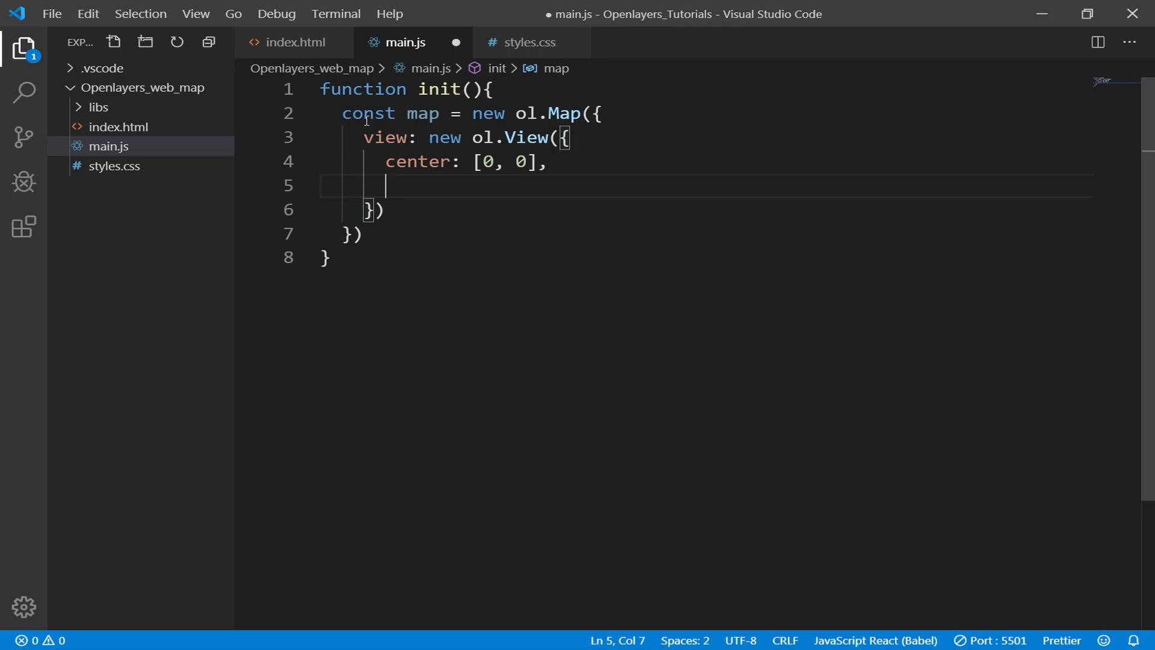
text(zoom:)
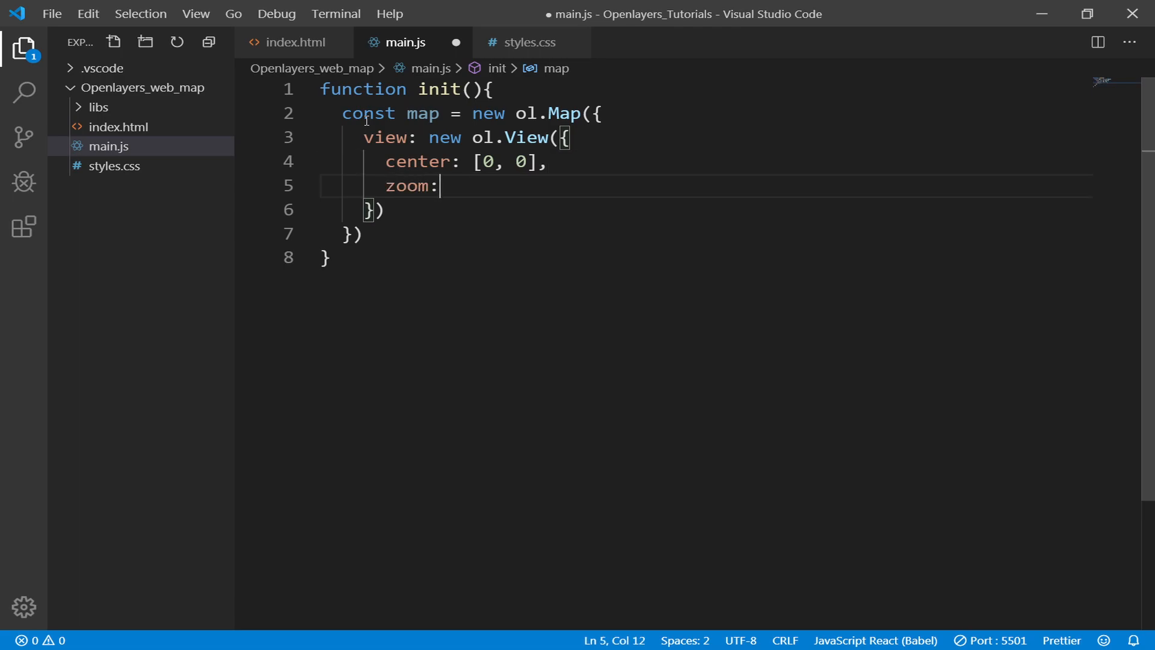
text(2)
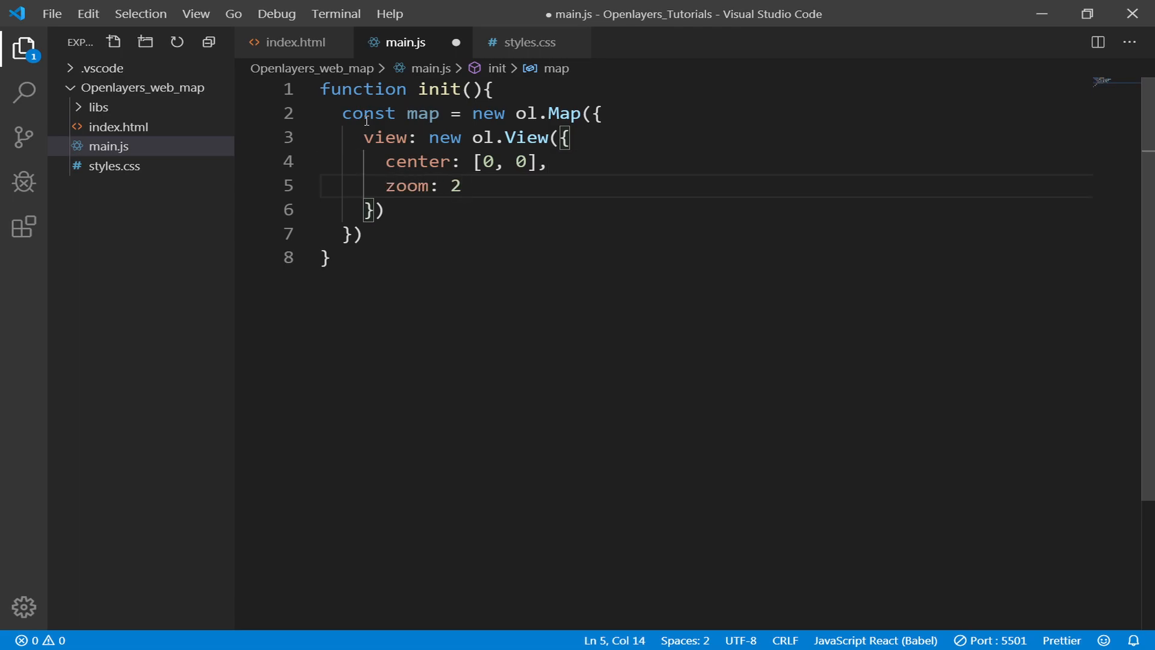
text(layers:)
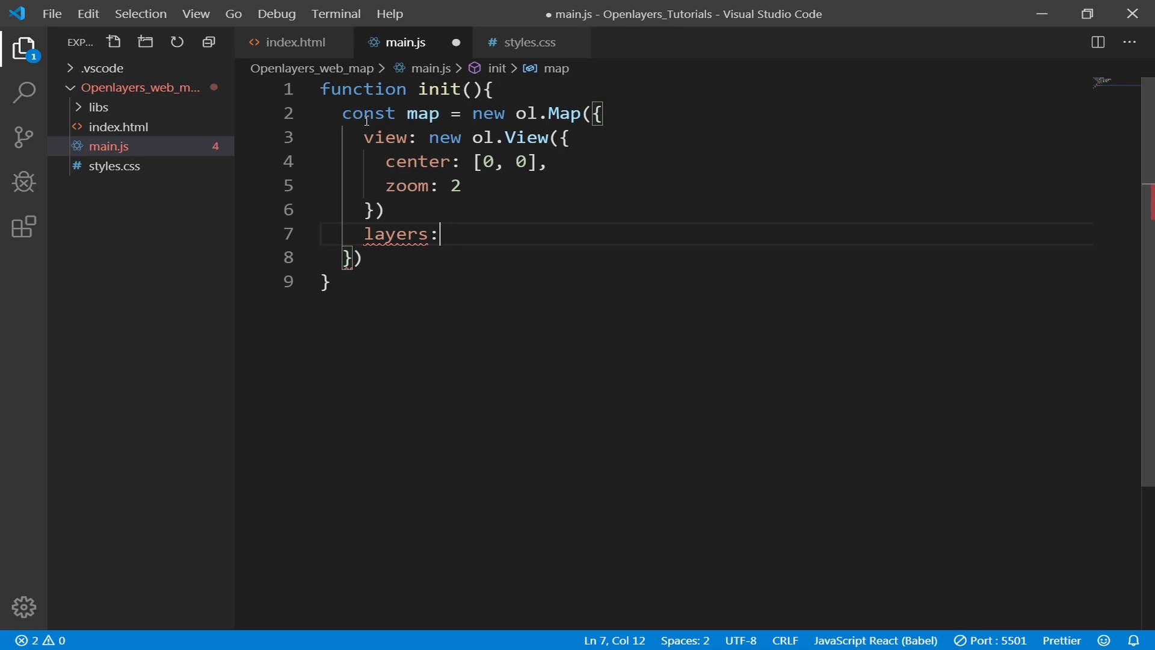
Fill the layers array with a new ol.layer.Tile using source new ol.source.OSM().
text([)
click(706, 210)
text(,)
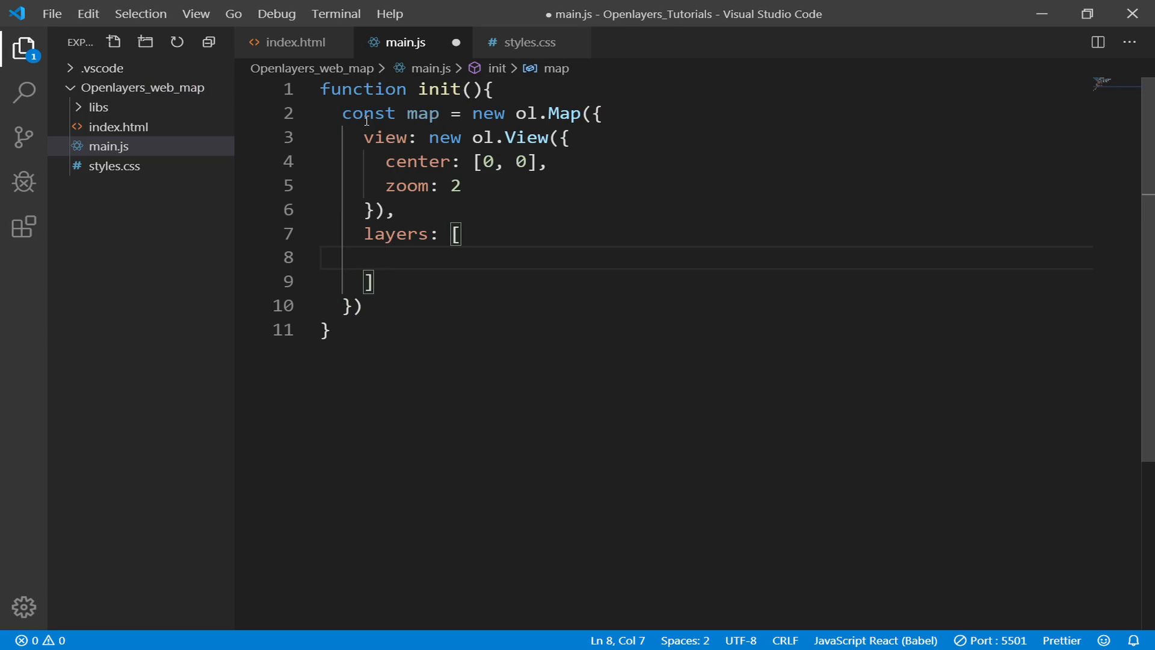
mouse_move(235, 203)
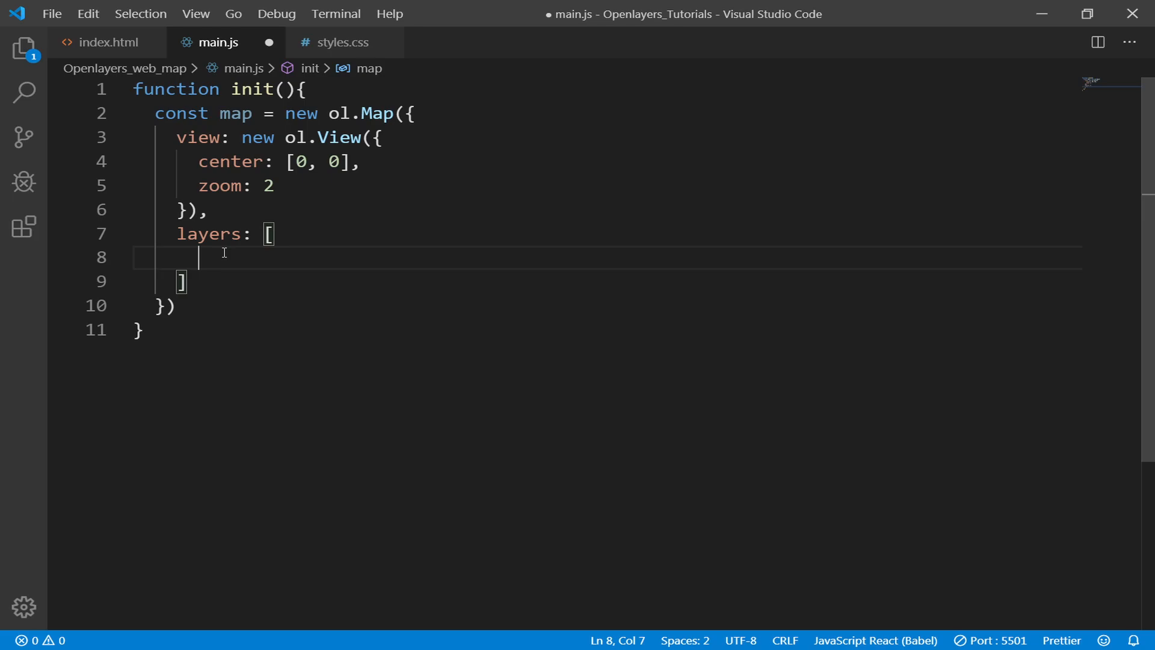
text(new ol.)
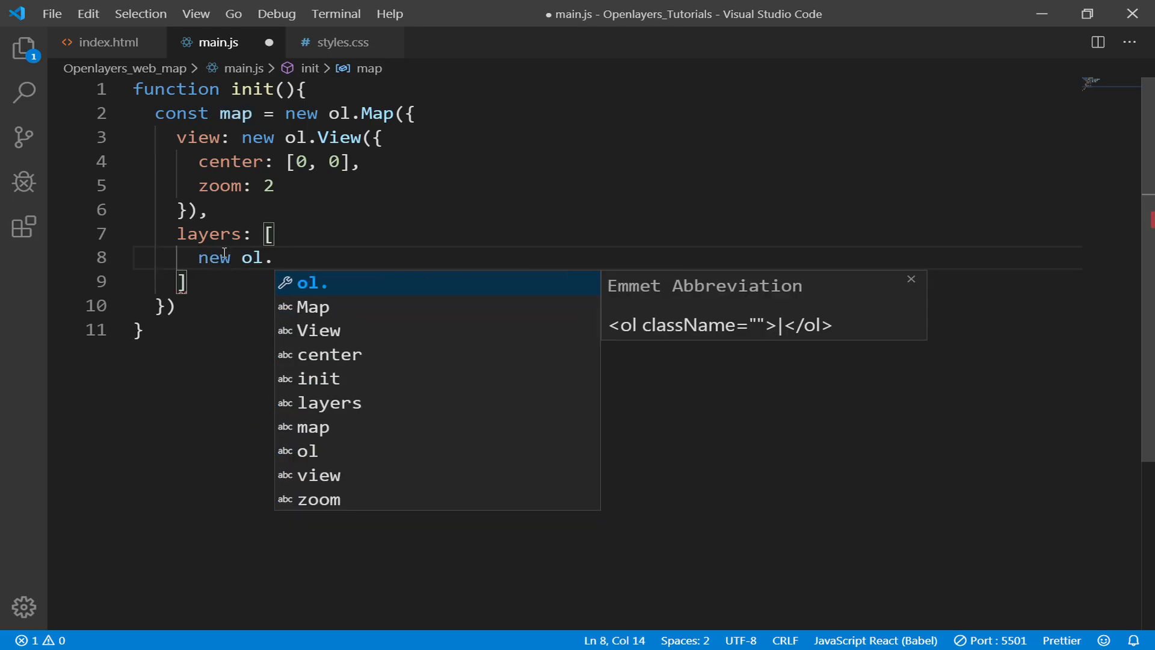
text(layer.)
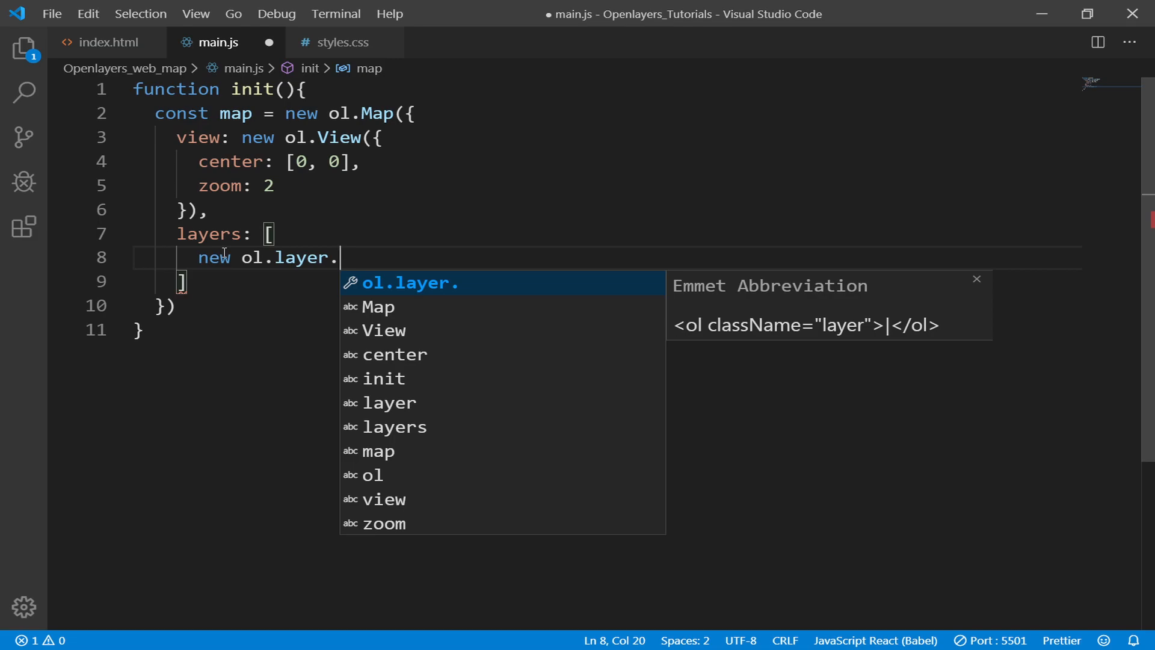
text(Tile)
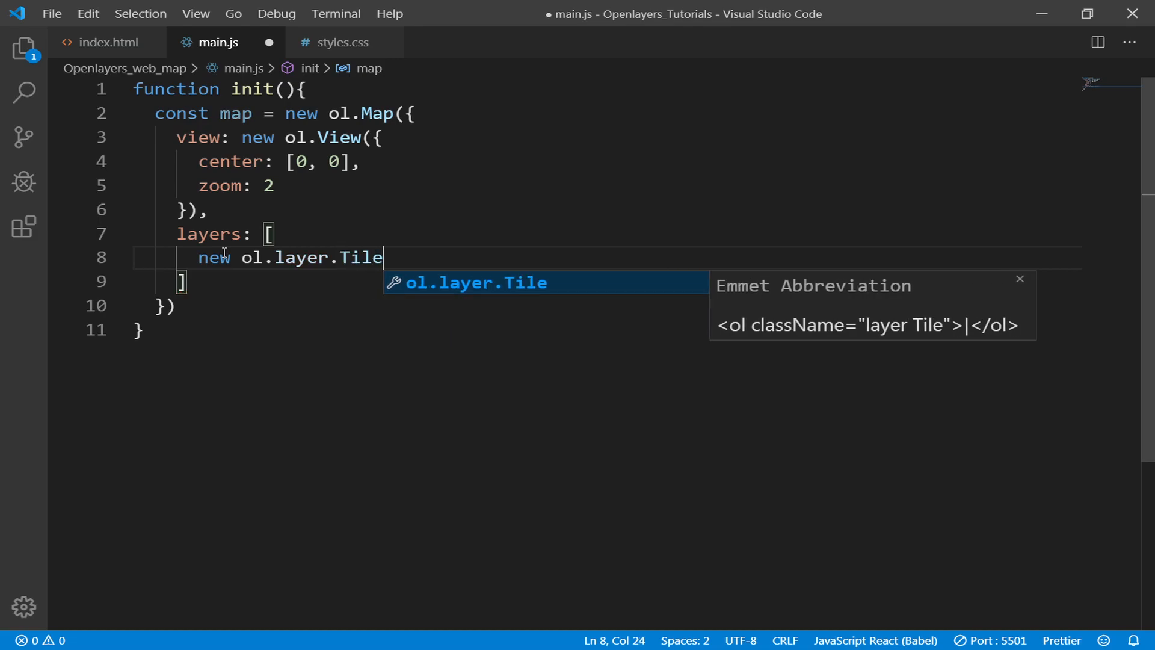
text(({)
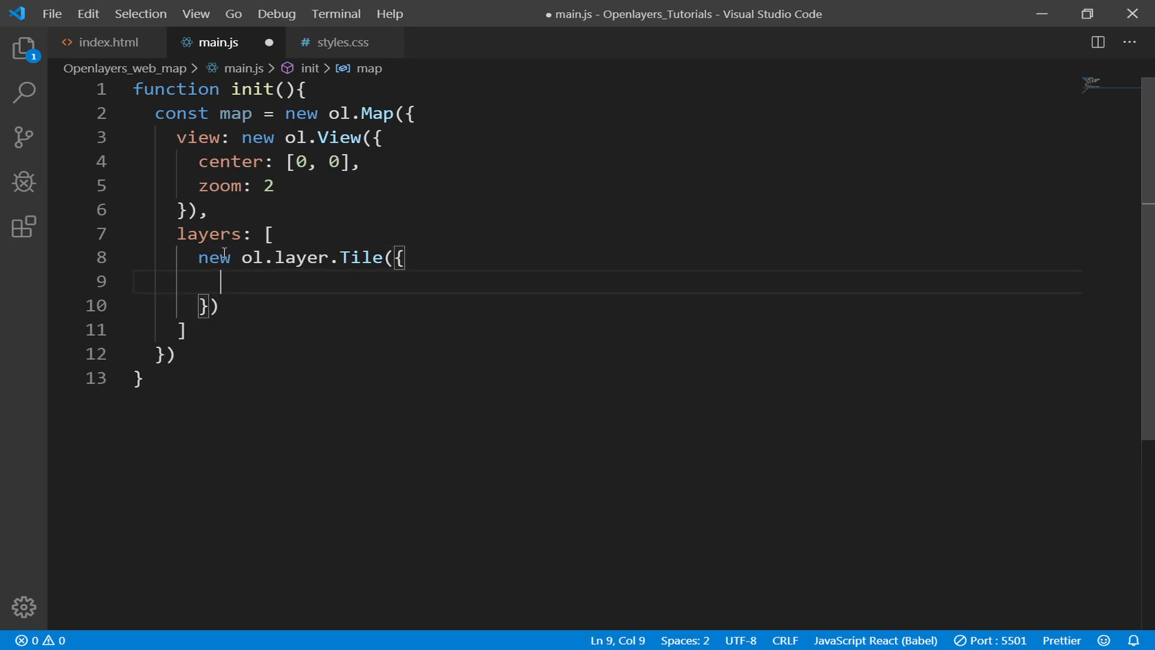
text(source:)
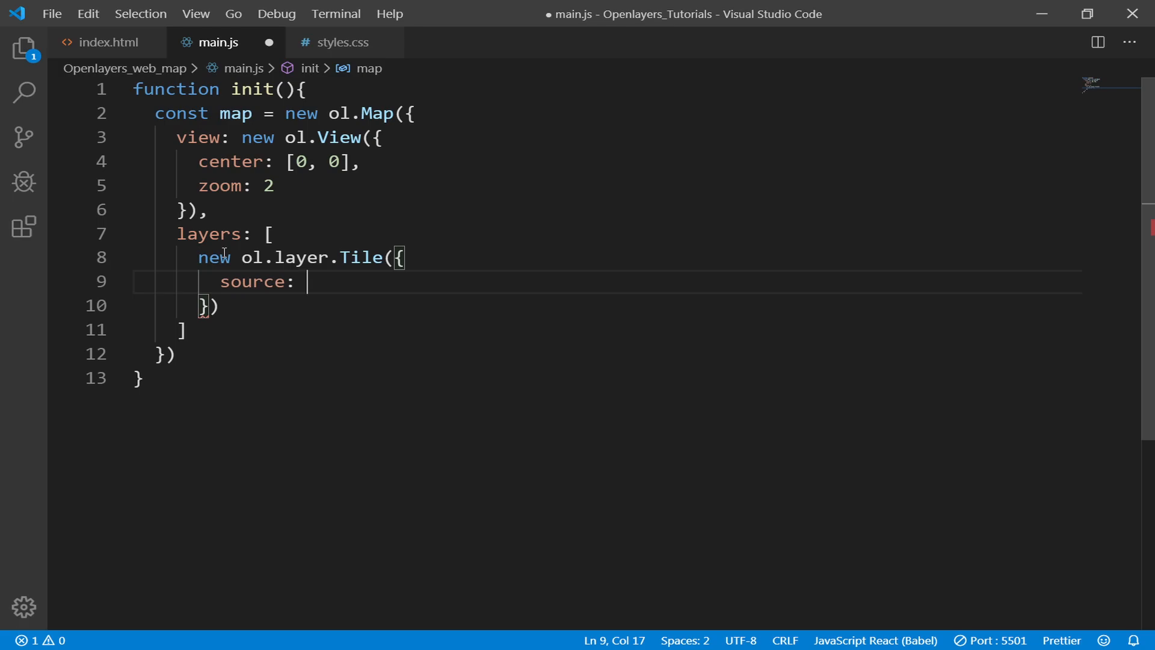
text(new ol.)
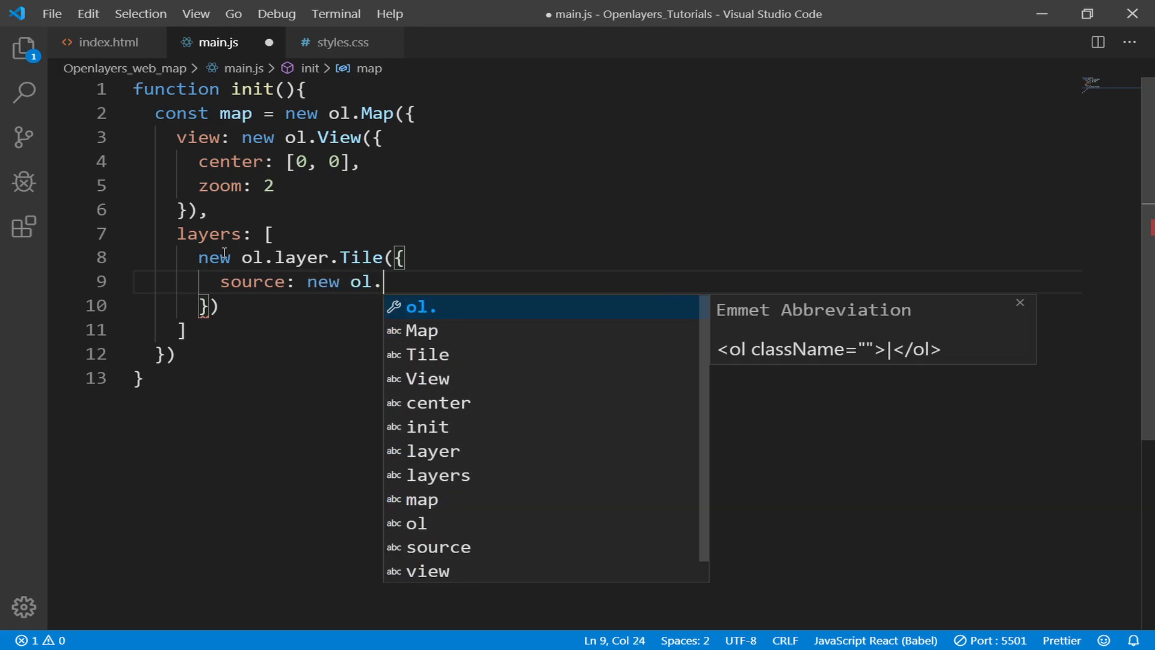
text(source.)
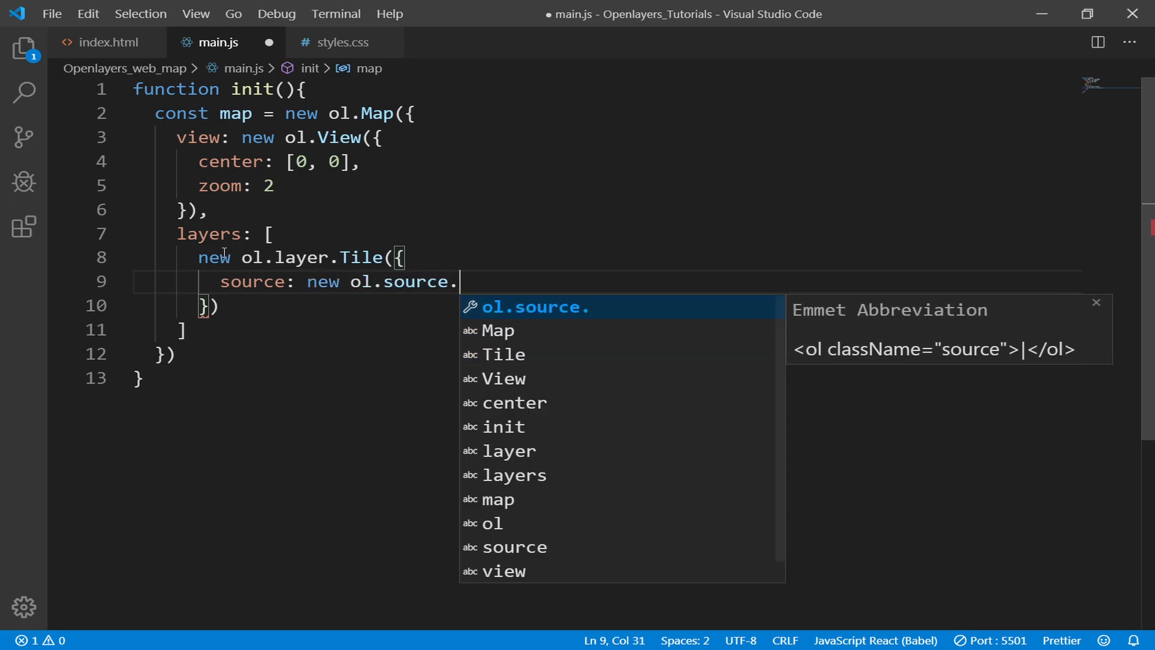
text(OSM())
click(608, 330)
text(,)
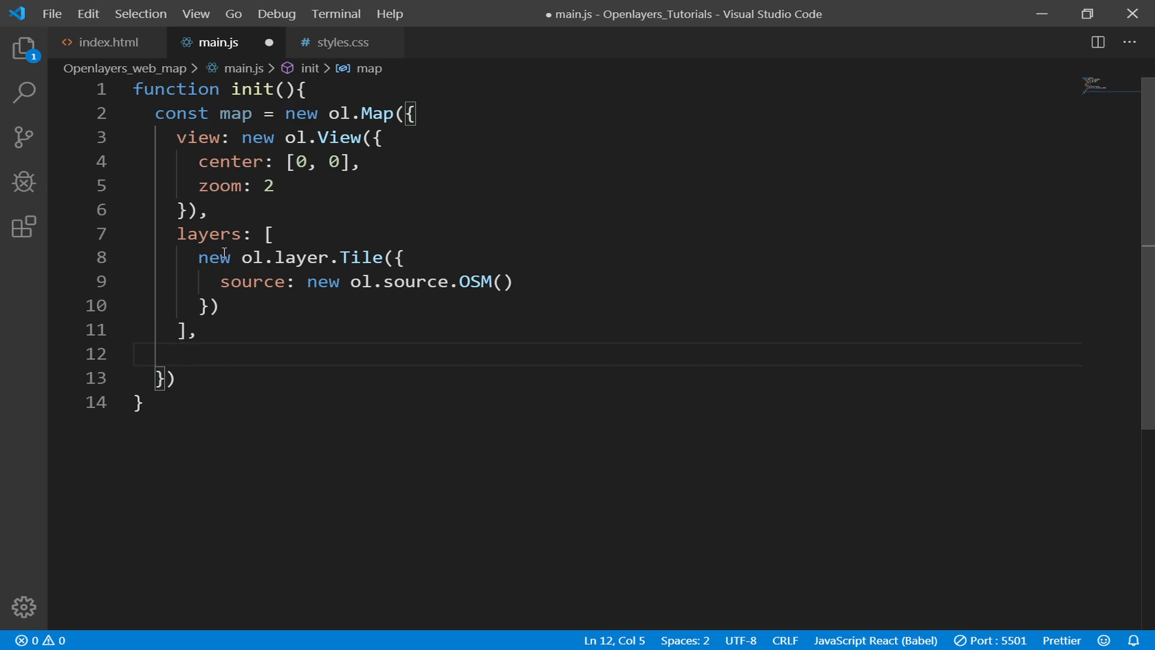
Begin a target: option after the layers array.
text(target)
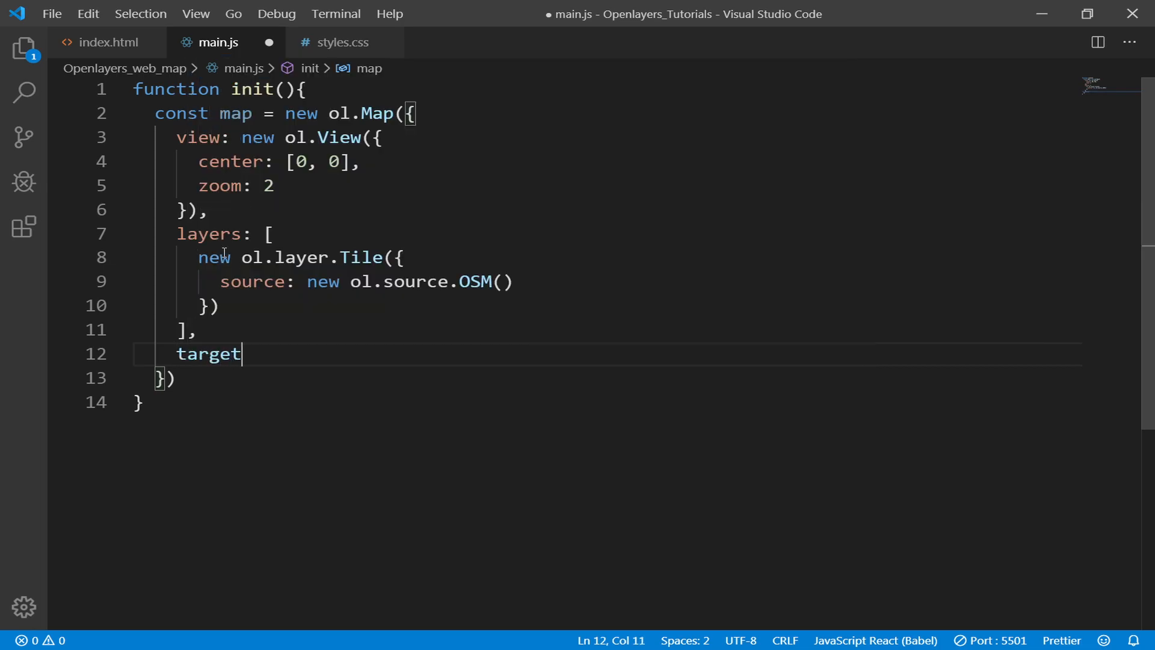
text(:)
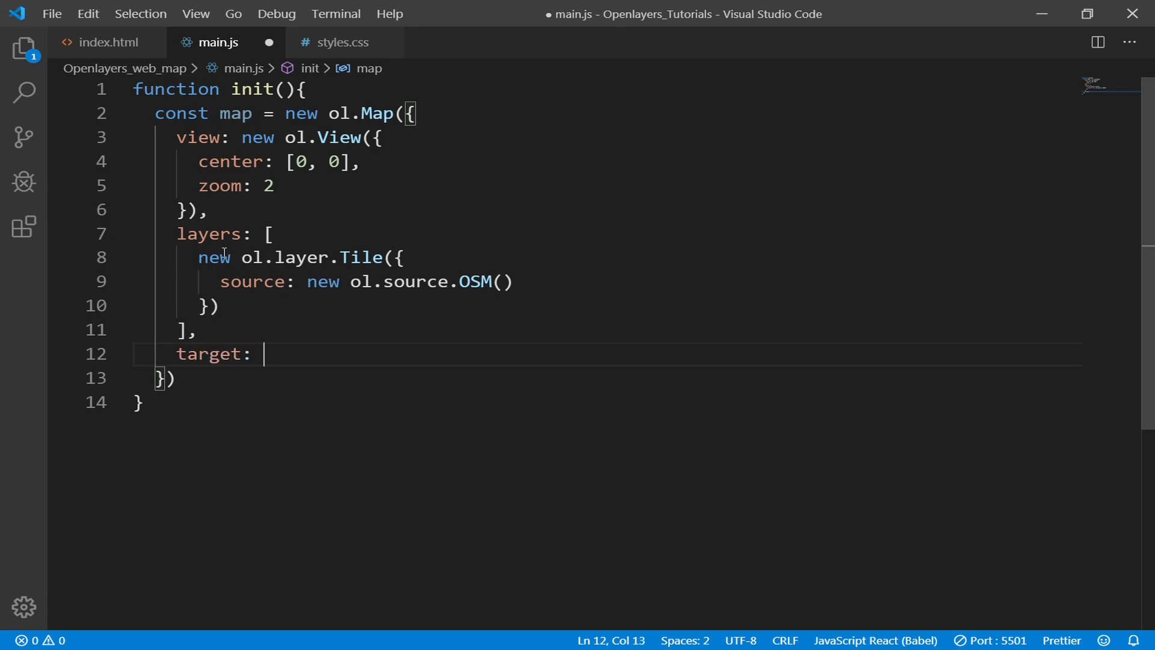
click(106, 42)
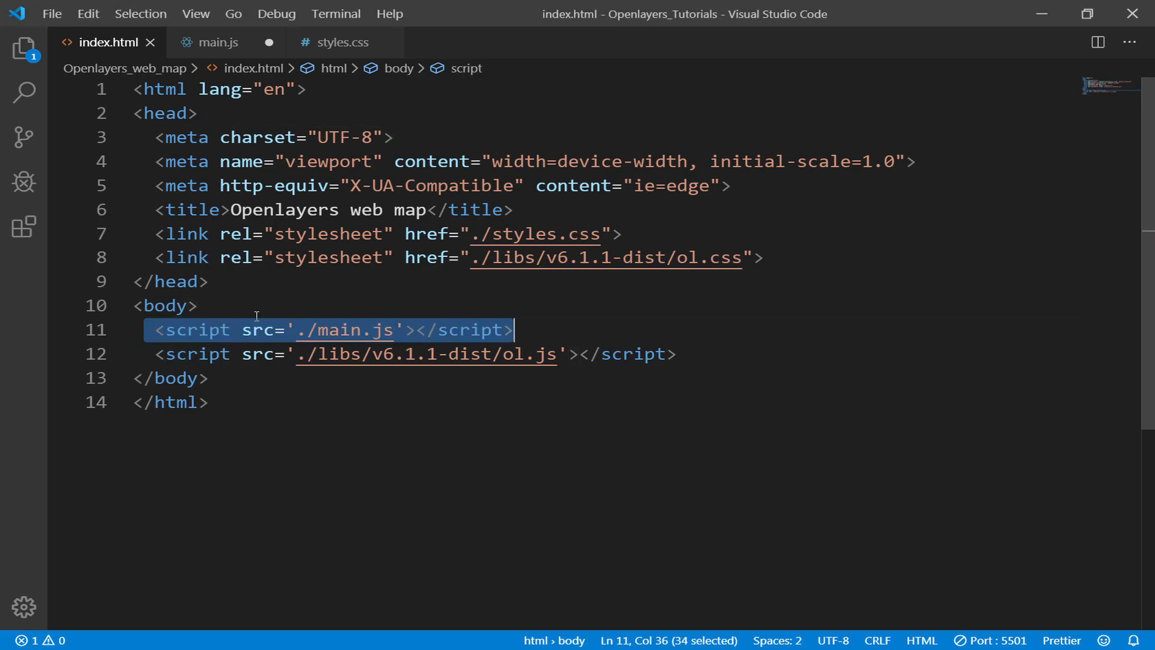
Insert <div id='js-map' class='map'> into the body of index.html.
text(dic)
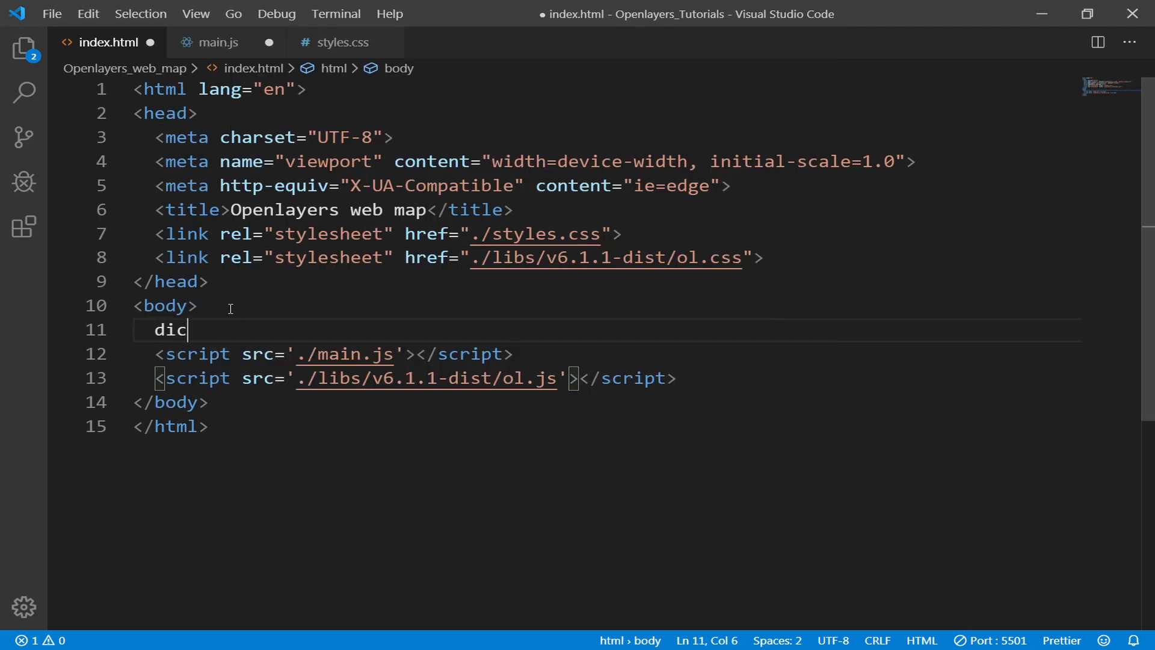
key(Tab)
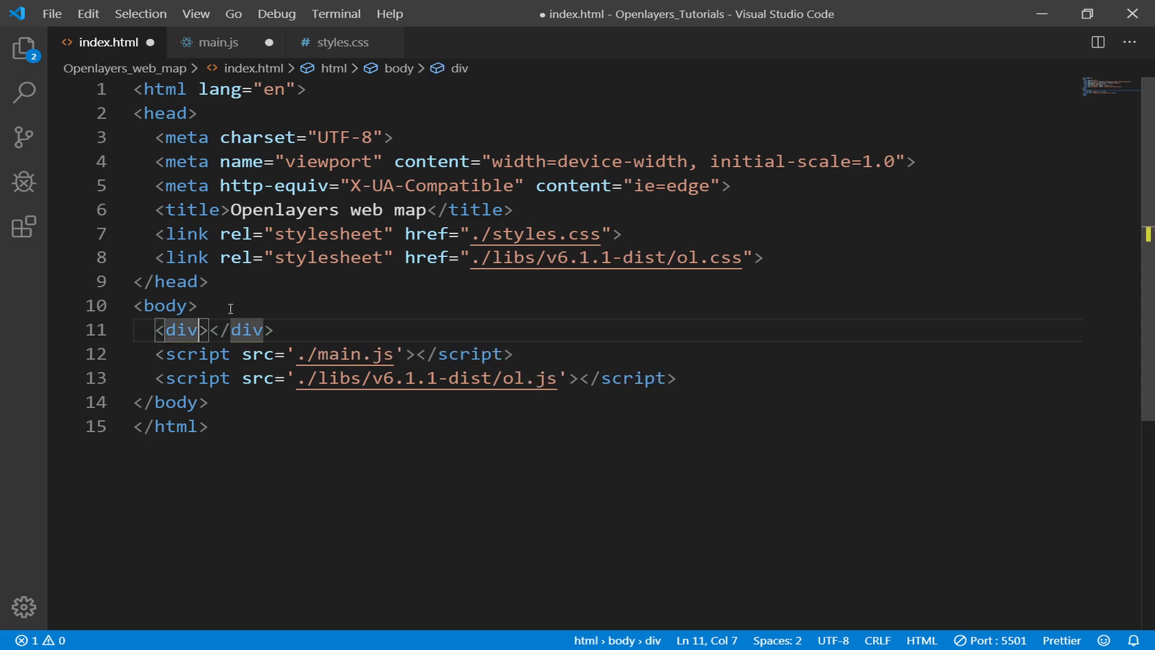
text(id='')
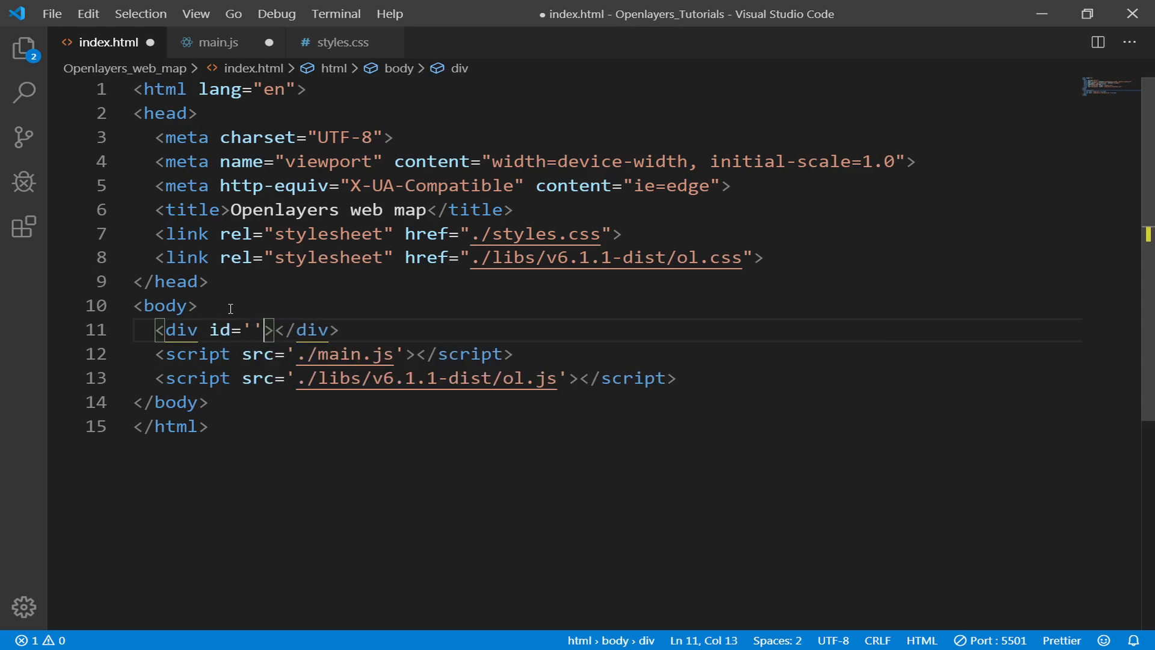
text(js-)
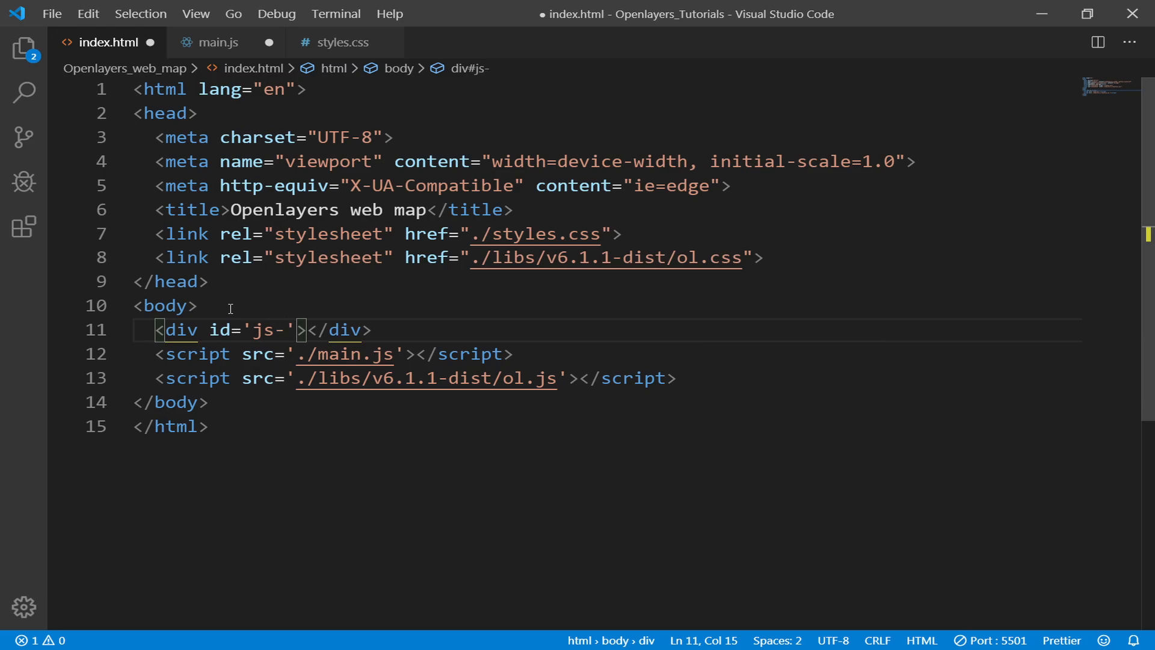
text(map' clas)
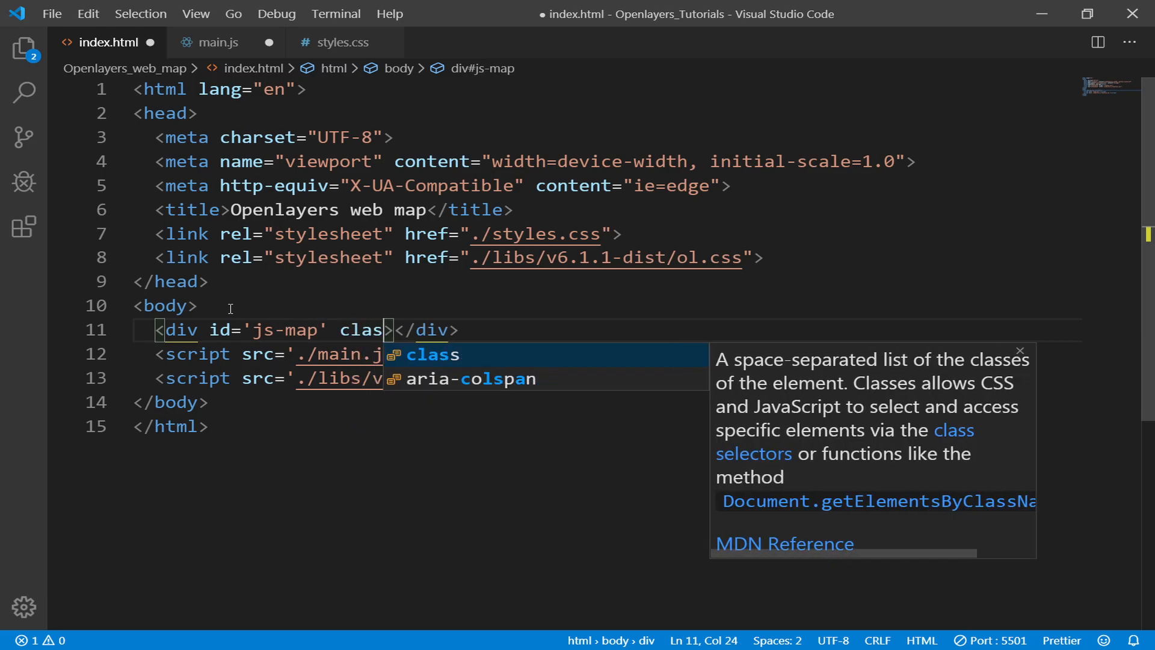
text(s='map')
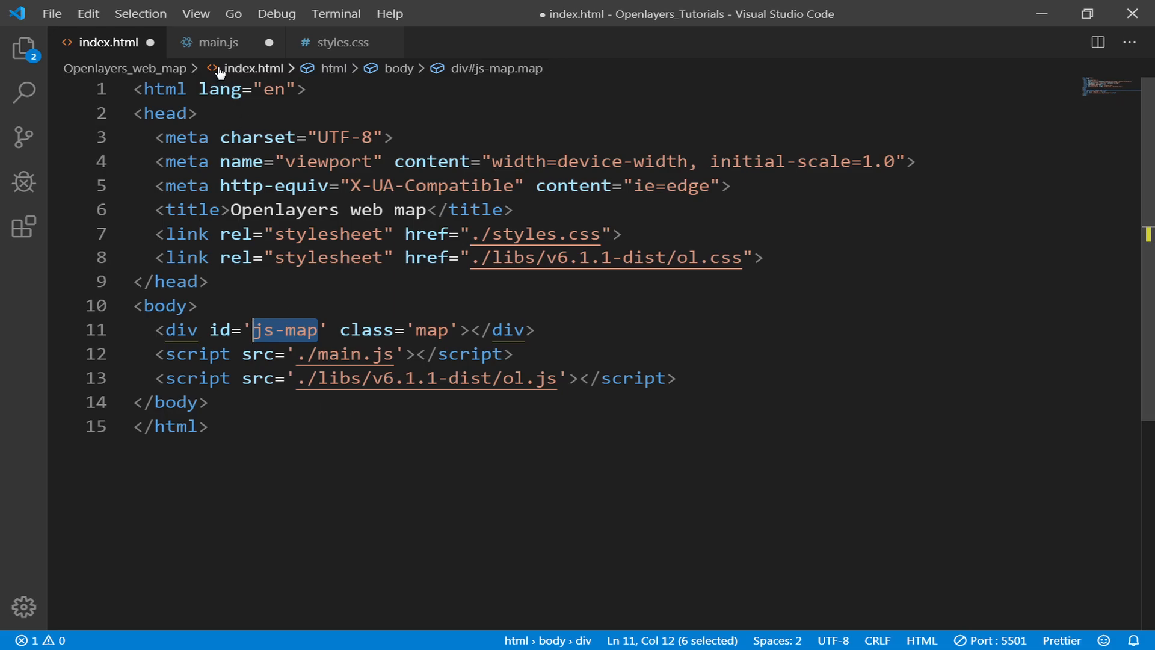
Set the map's target to 'js-map' in main.js and add a blank line.
click(216, 42)
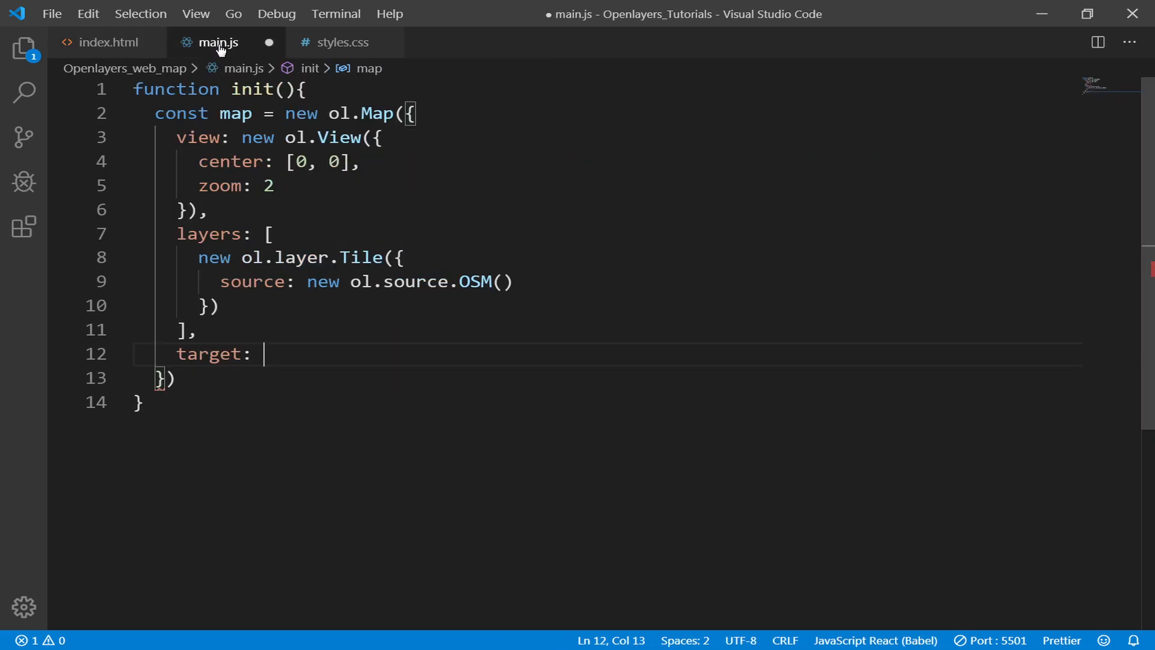
text(js-map)
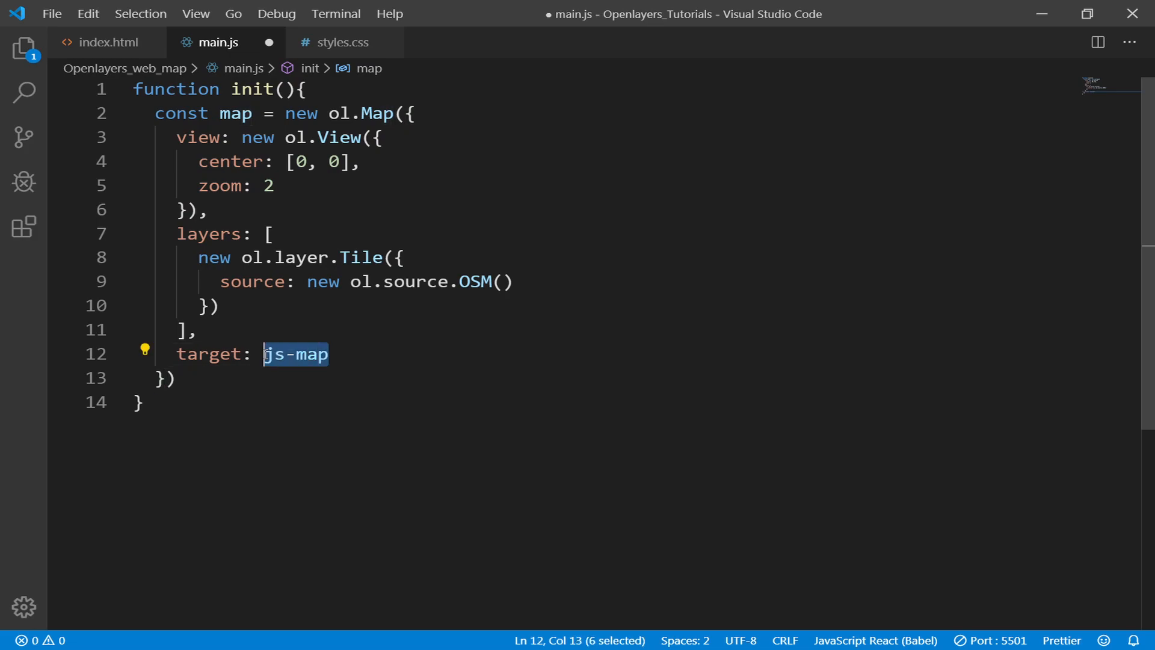
text('js-map')
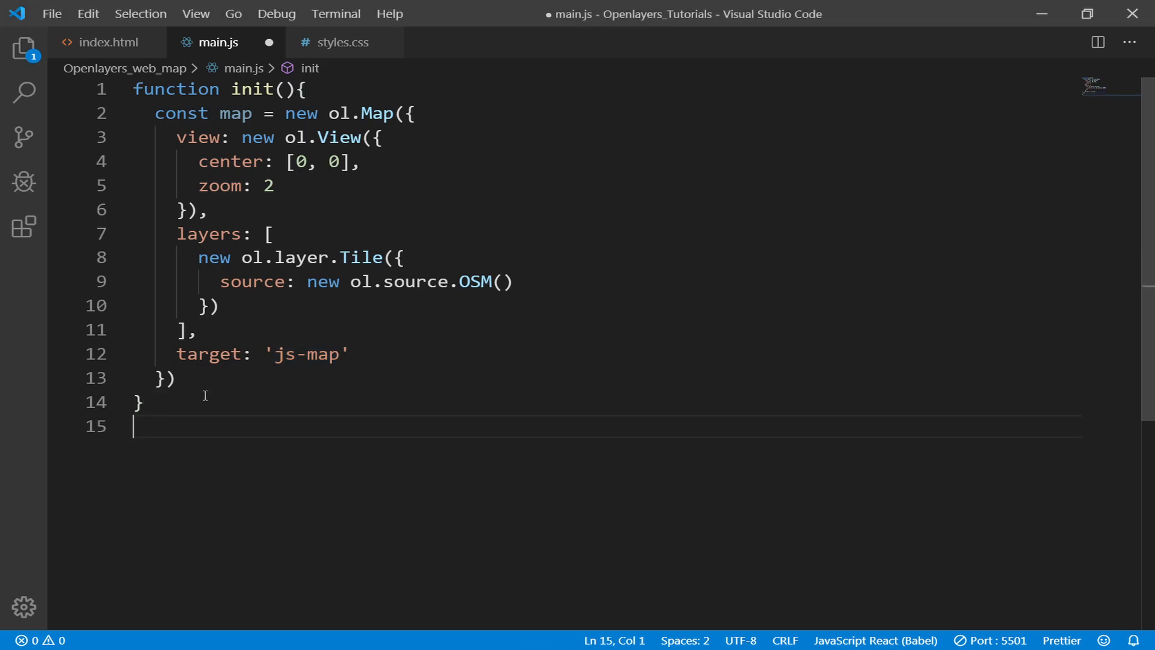
text(in)
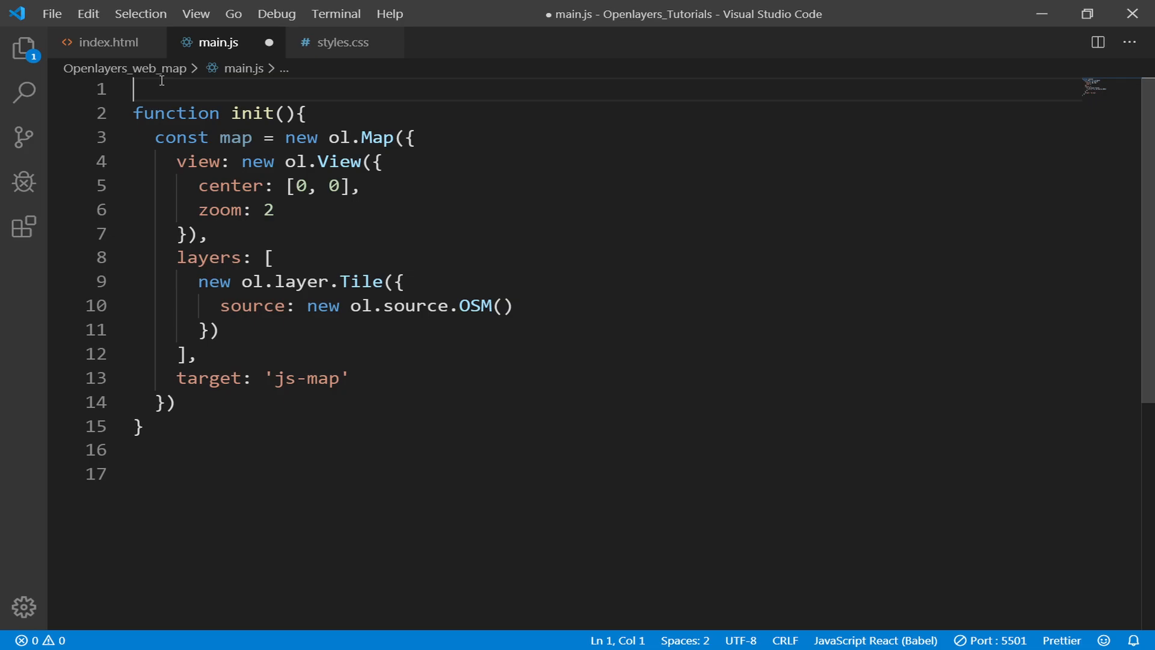
Add window.onload = init above the function and save main.js.
text(windoa)
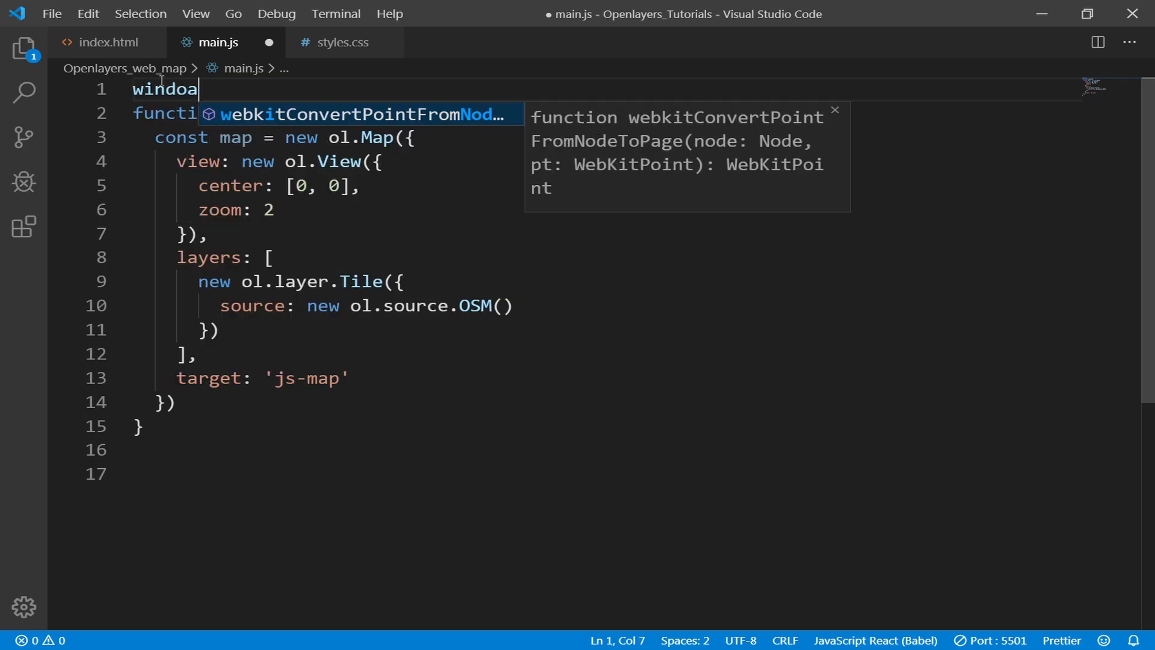
text(w.onload = init)
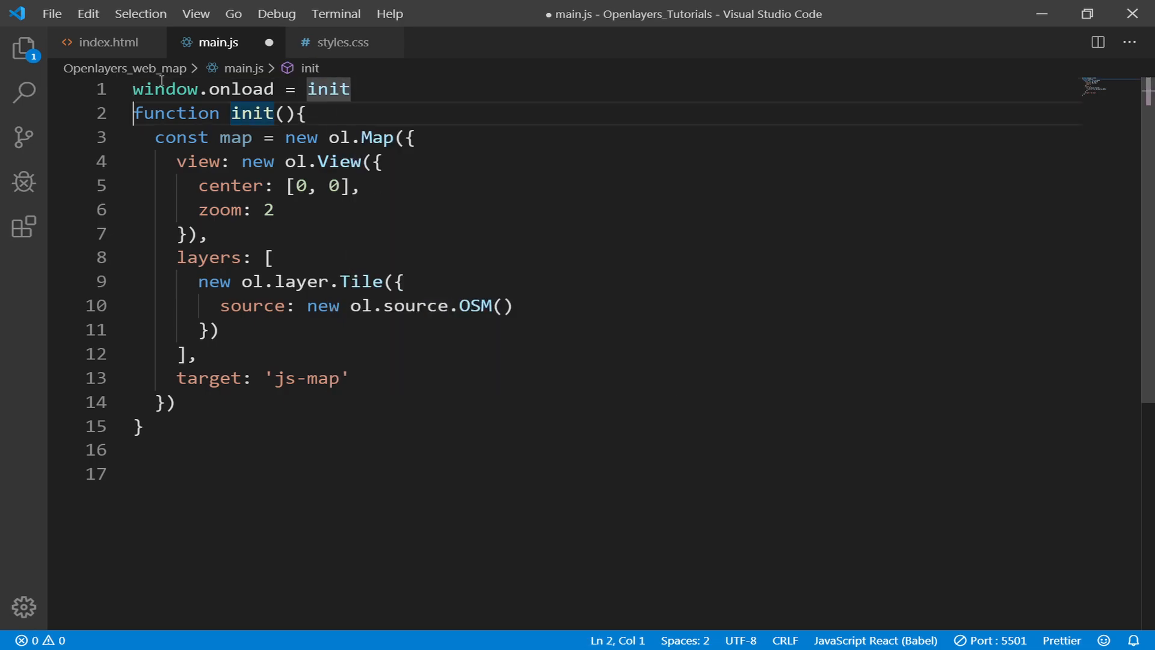
key(Enter)
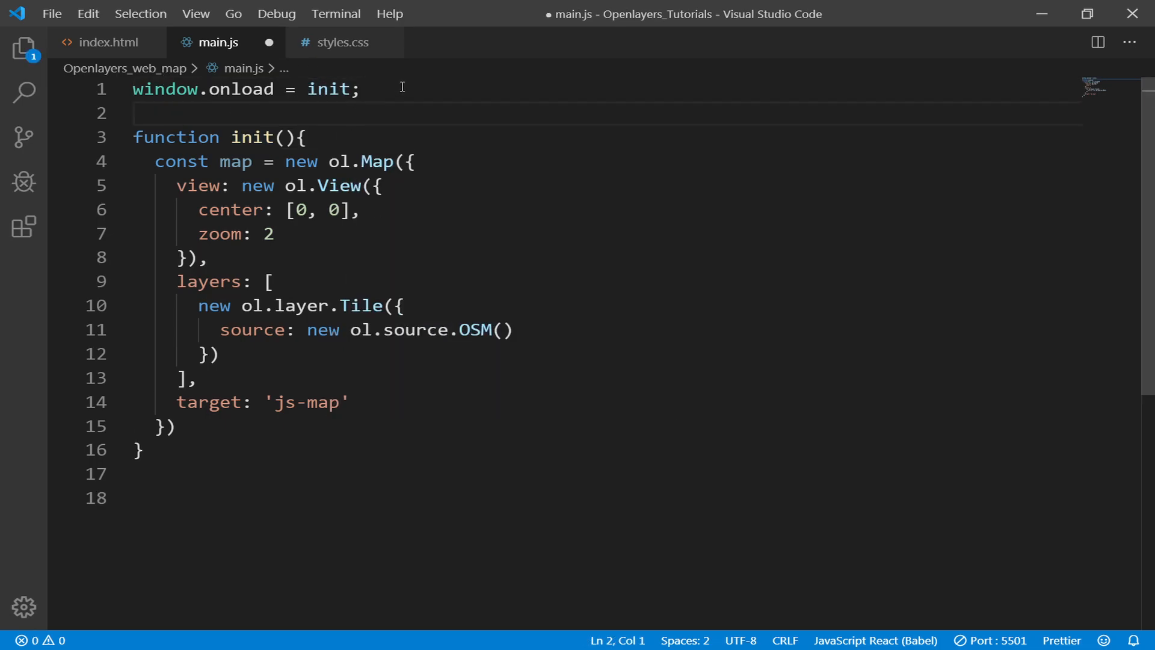
double_click(329, 89)
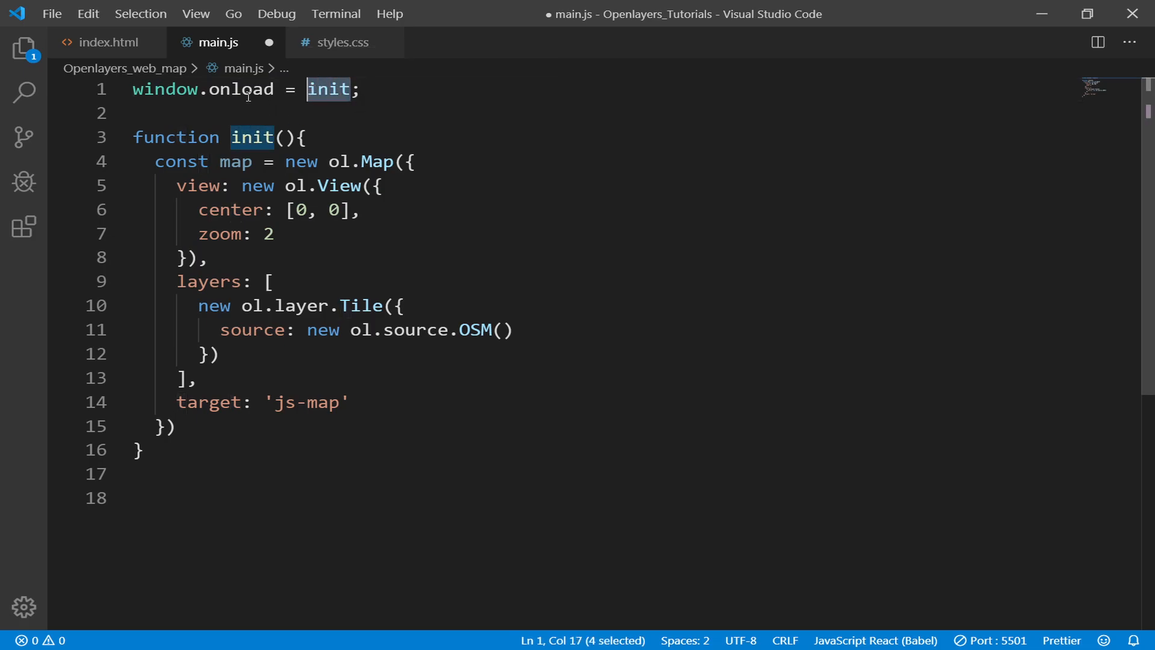
key(ctrl+s)
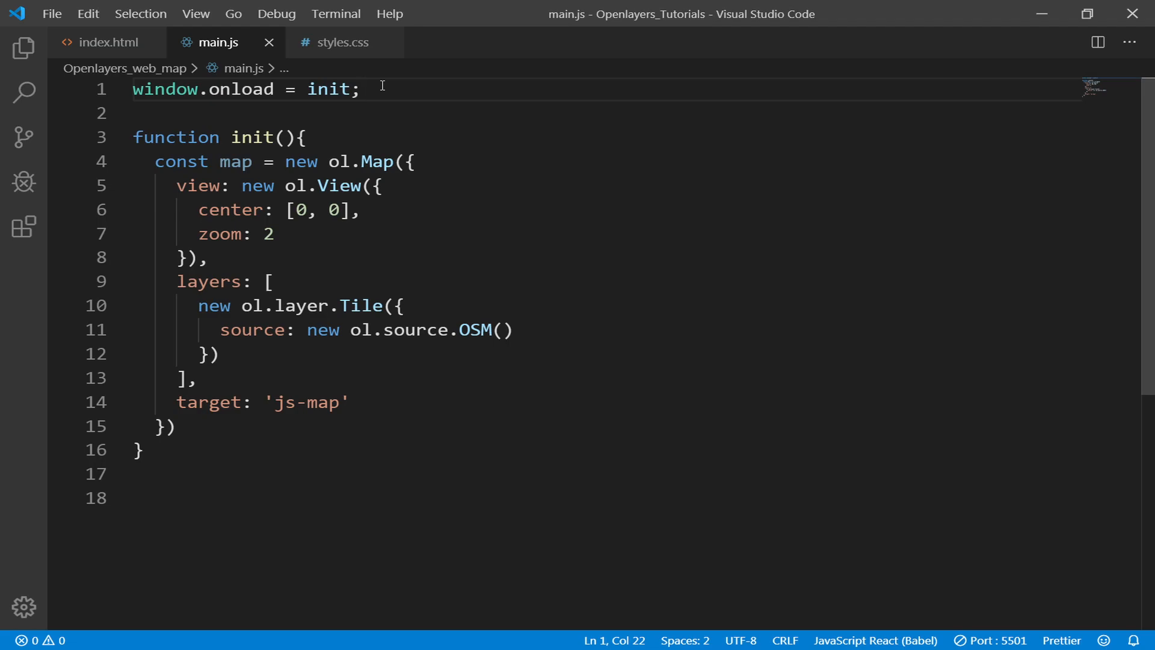
click(108, 42)
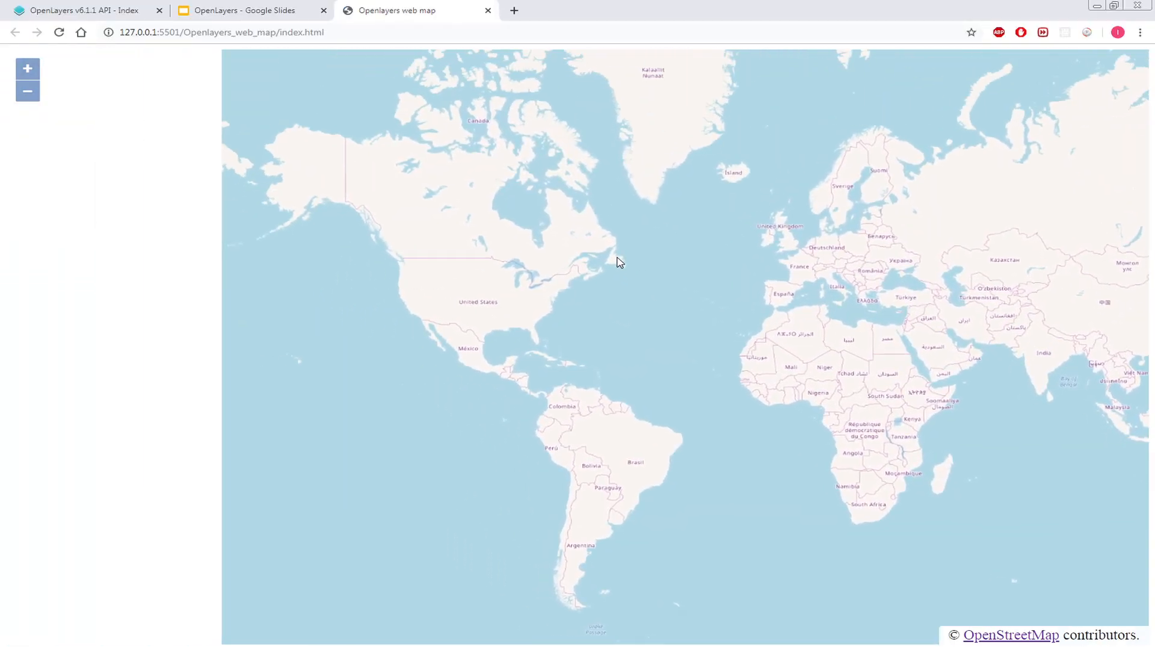
Zoom out on the OpenStreetMap world map in the Chrome page.
click(27, 91)
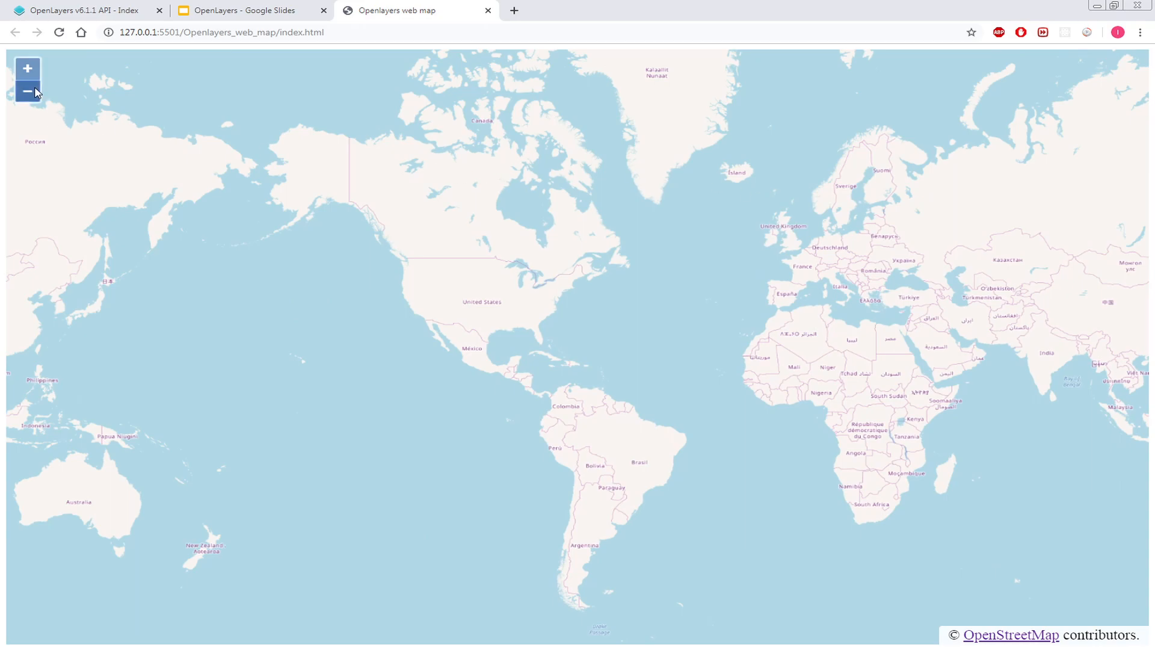